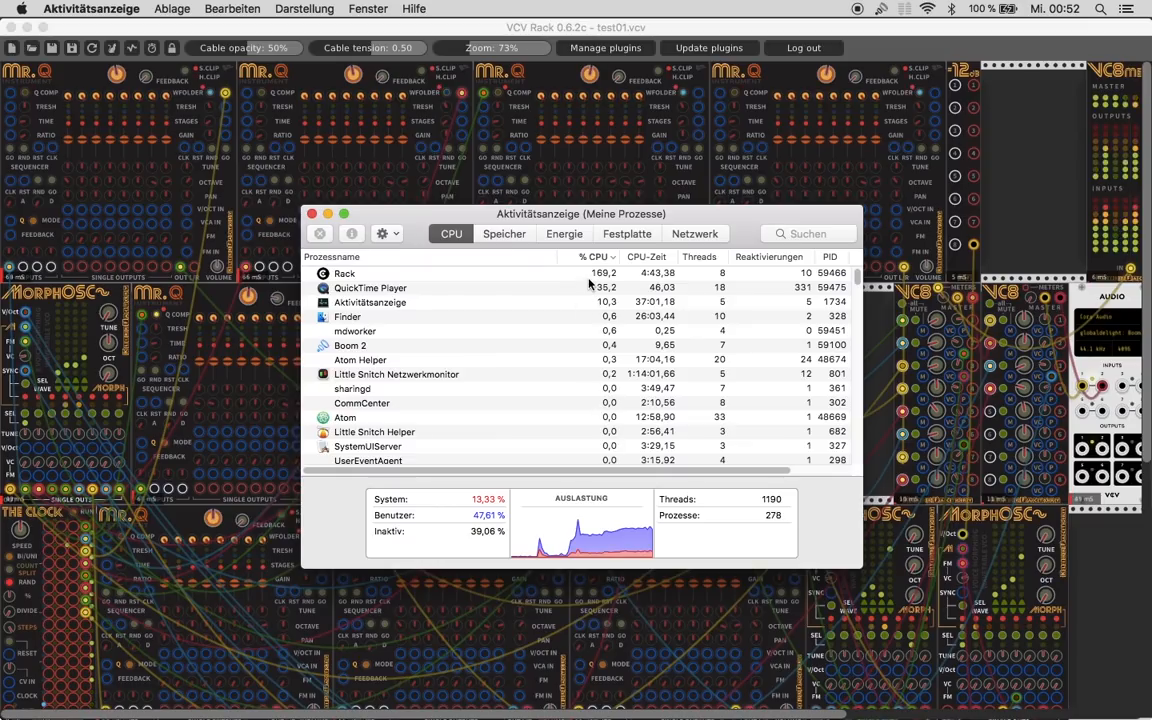
pyautogui.moveTo(570, 293)
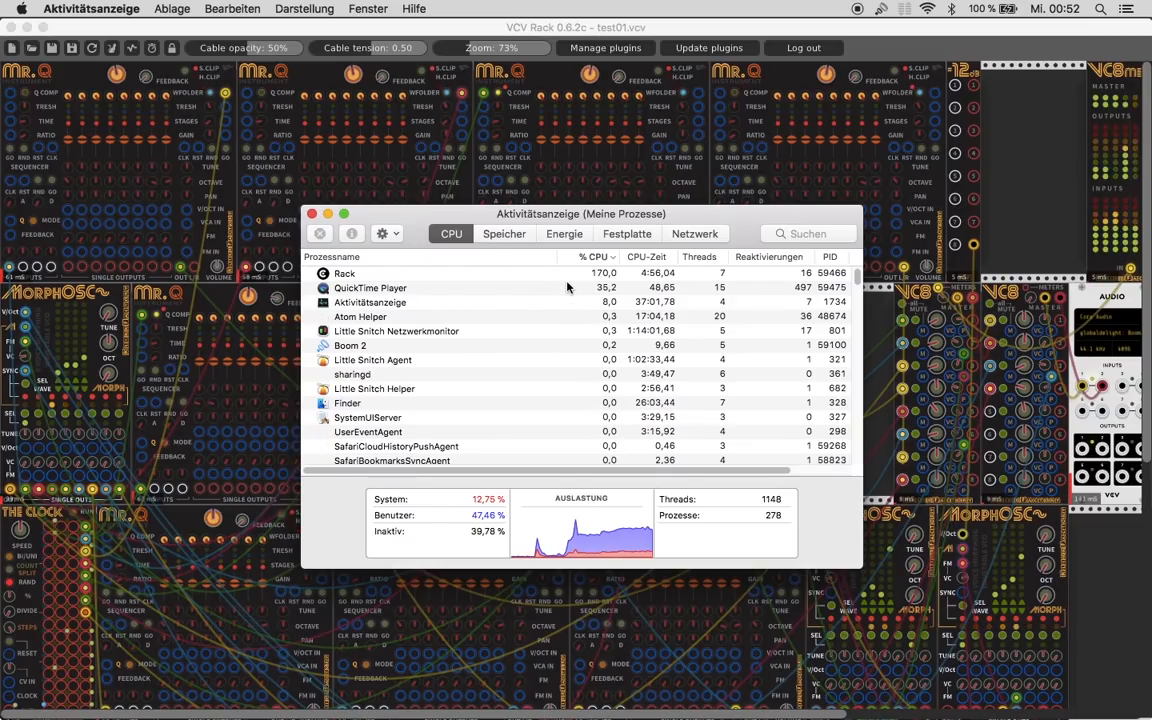
pyautogui.moveTo(558, 277)
pyautogui.write('rack062c.app')
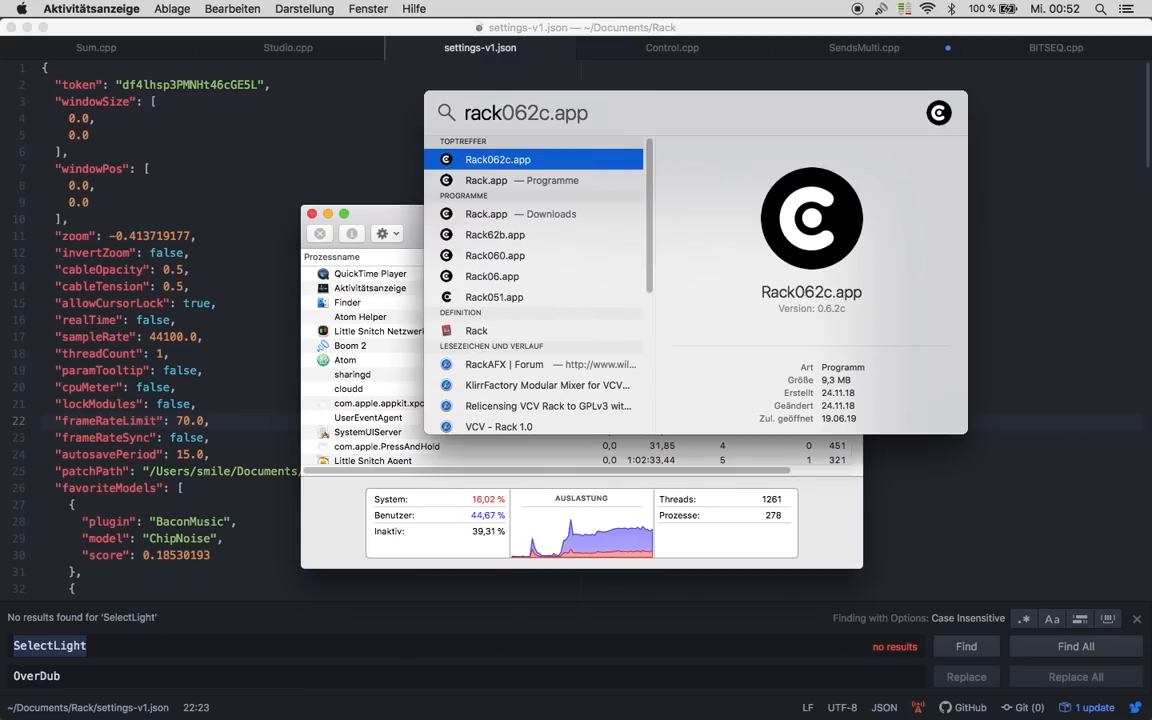
# - Launch the Rack v1 development build with the test01 patch and check the Engine menu
pyautogui.click(497, 159)
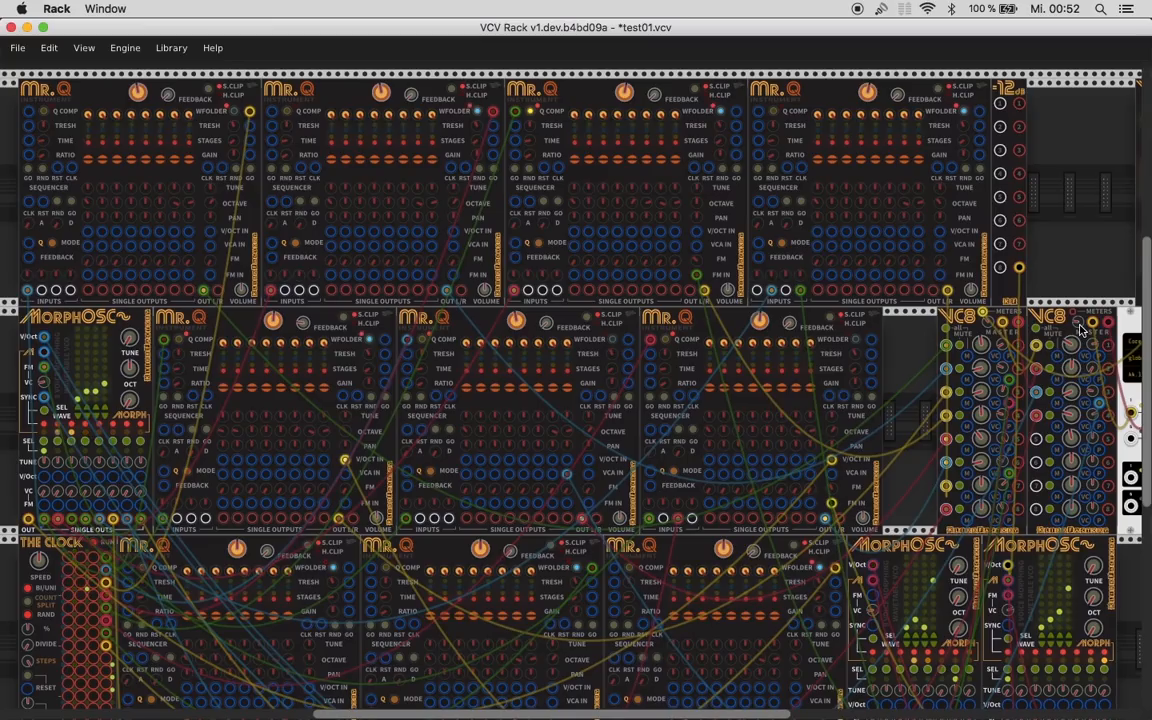
pyautogui.click(124, 47)
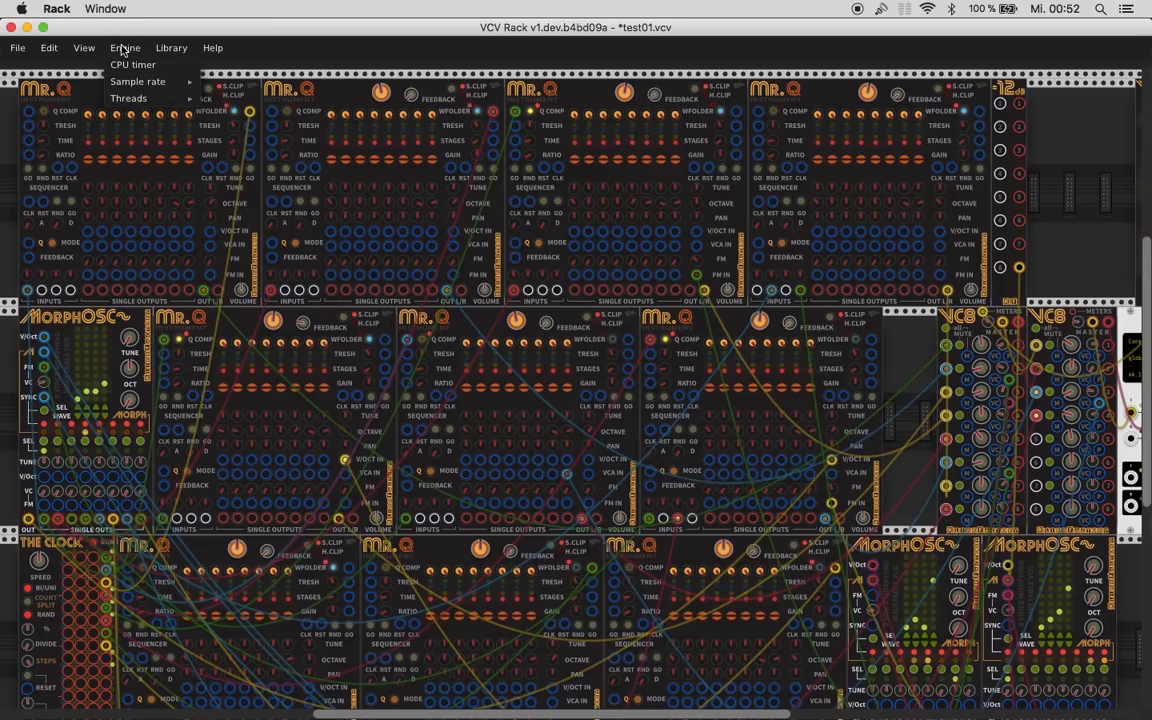
pyautogui.click(128, 98)
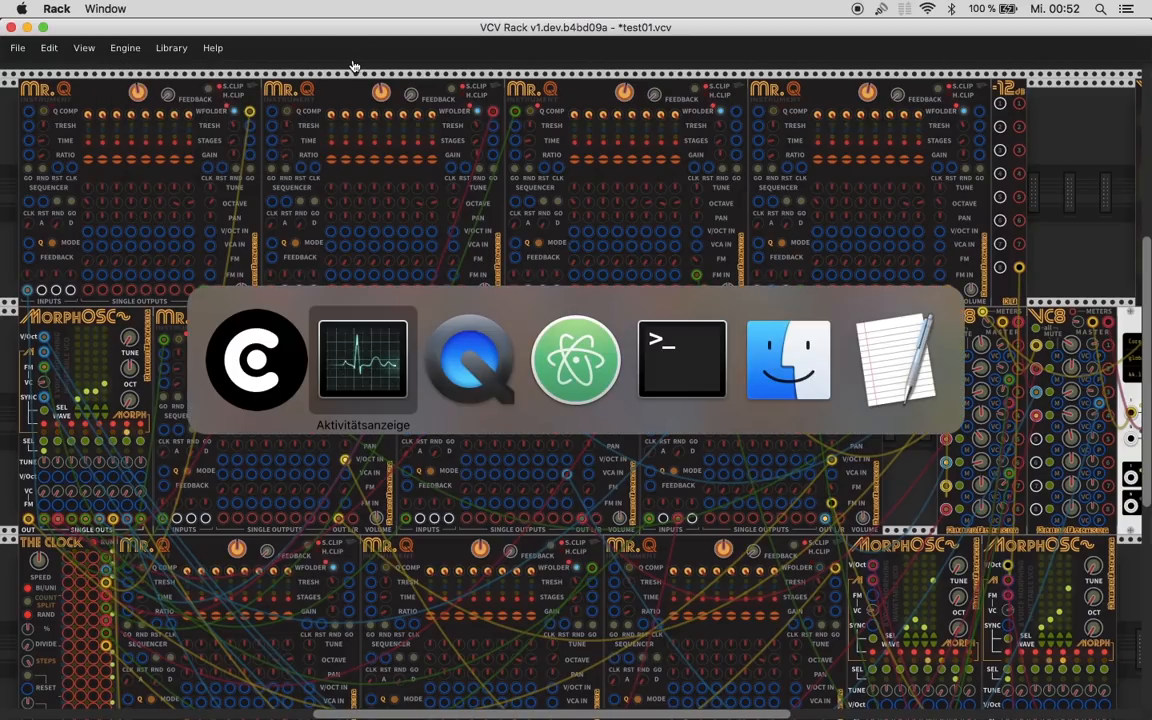
pyautogui.click(362, 360)
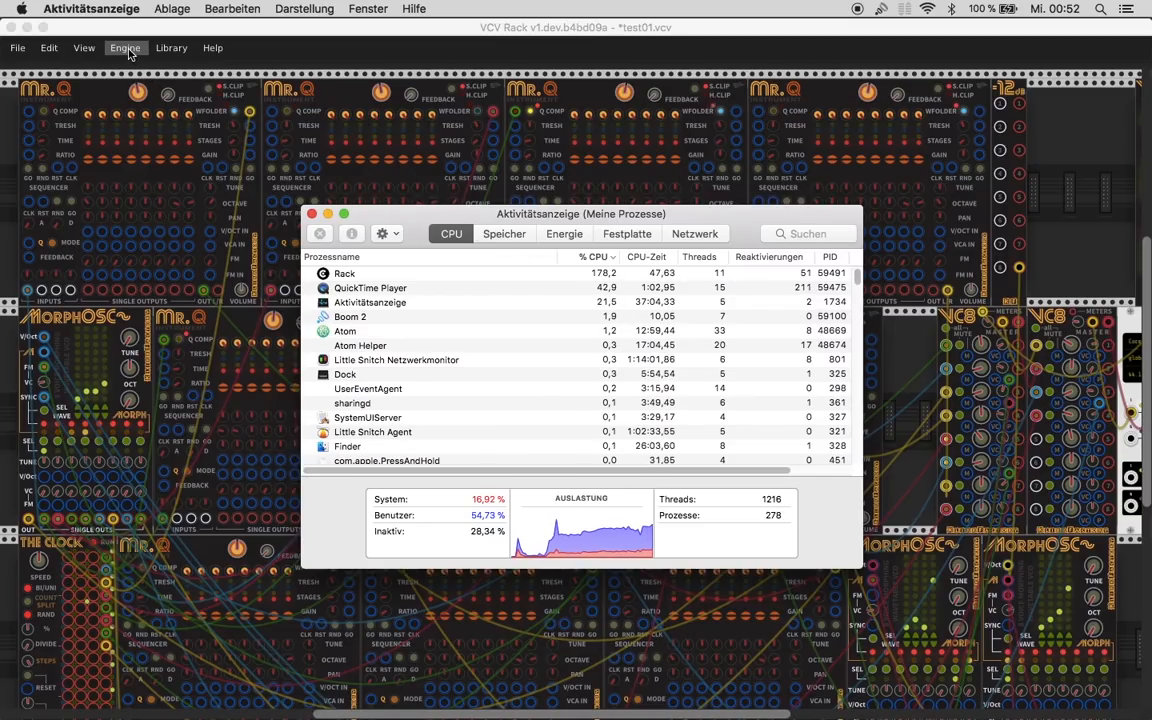
pyautogui.click(124, 47)
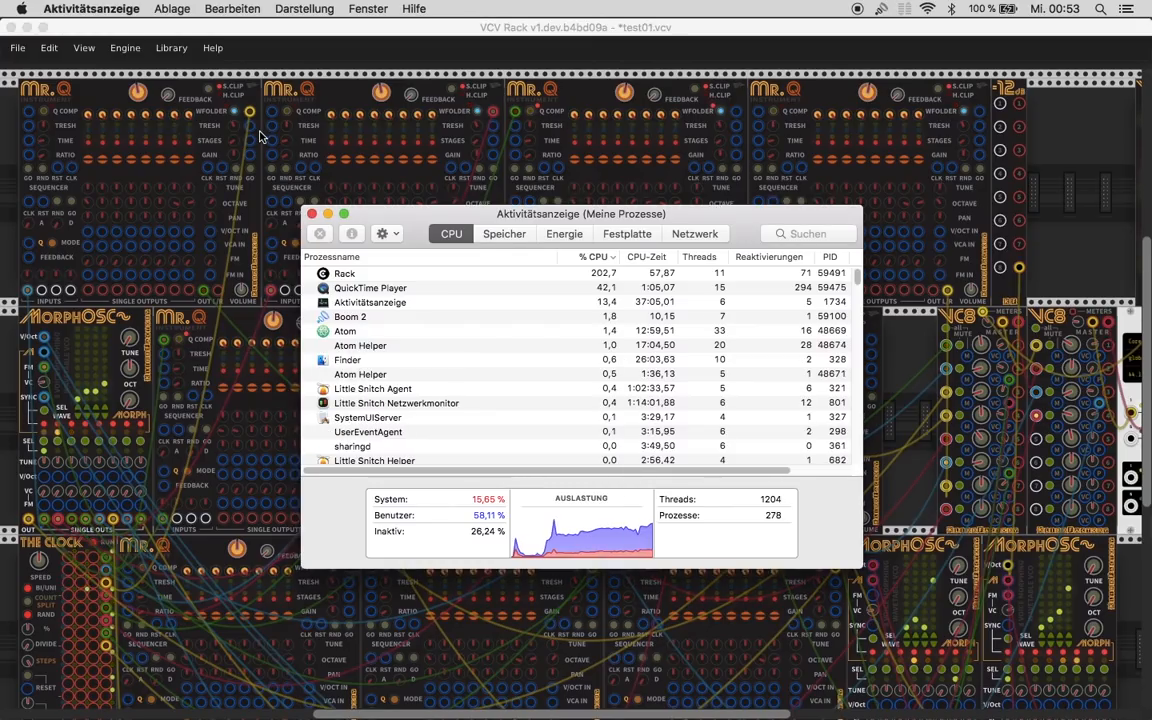
pyautogui.moveTo(462, 280)
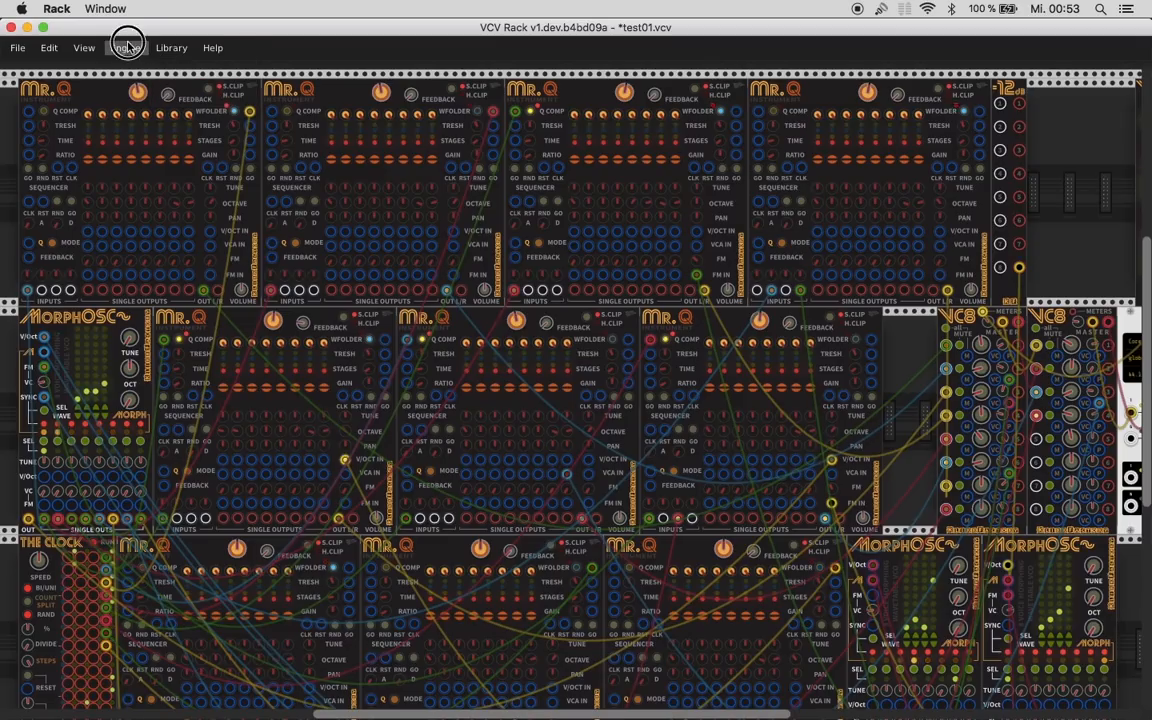
pyautogui.click(124, 47)
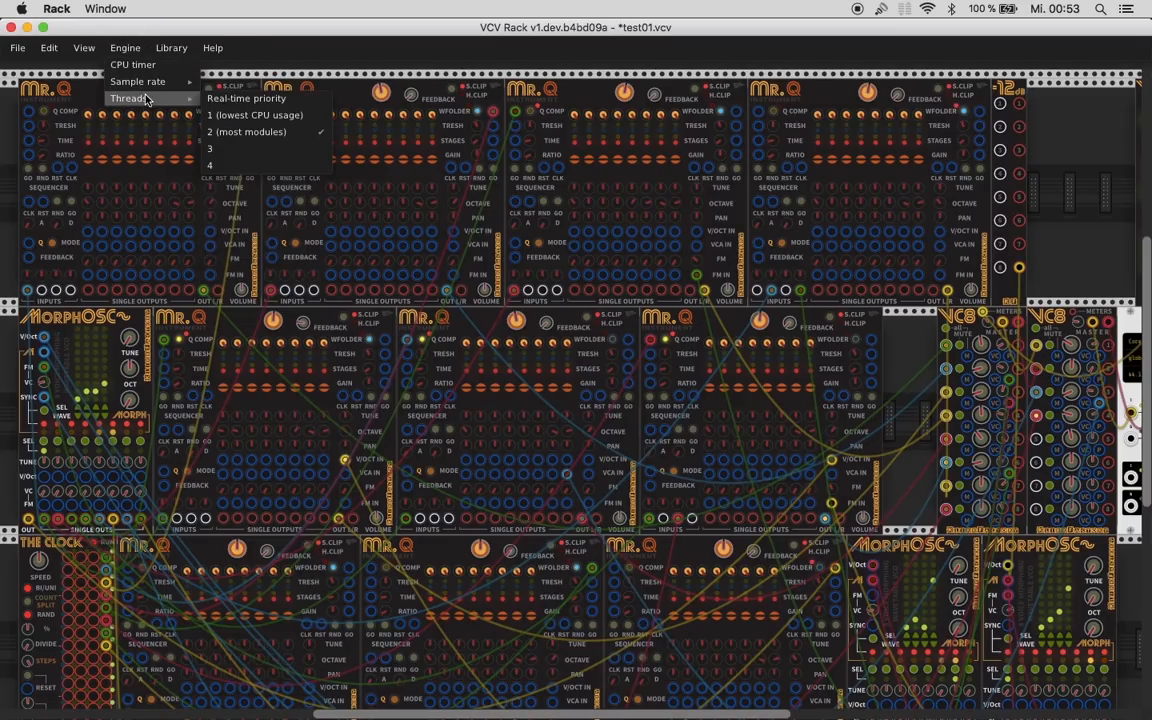
pyautogui.moveTo(230, 114)
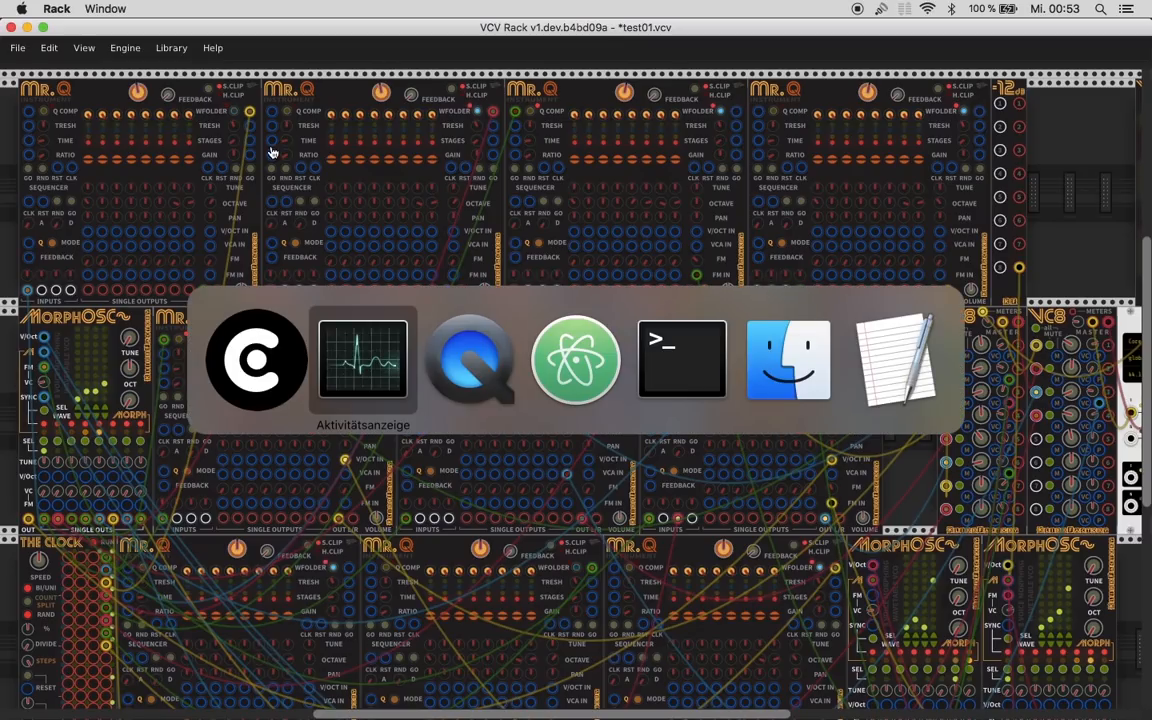
pyautogui.click(363, 360)
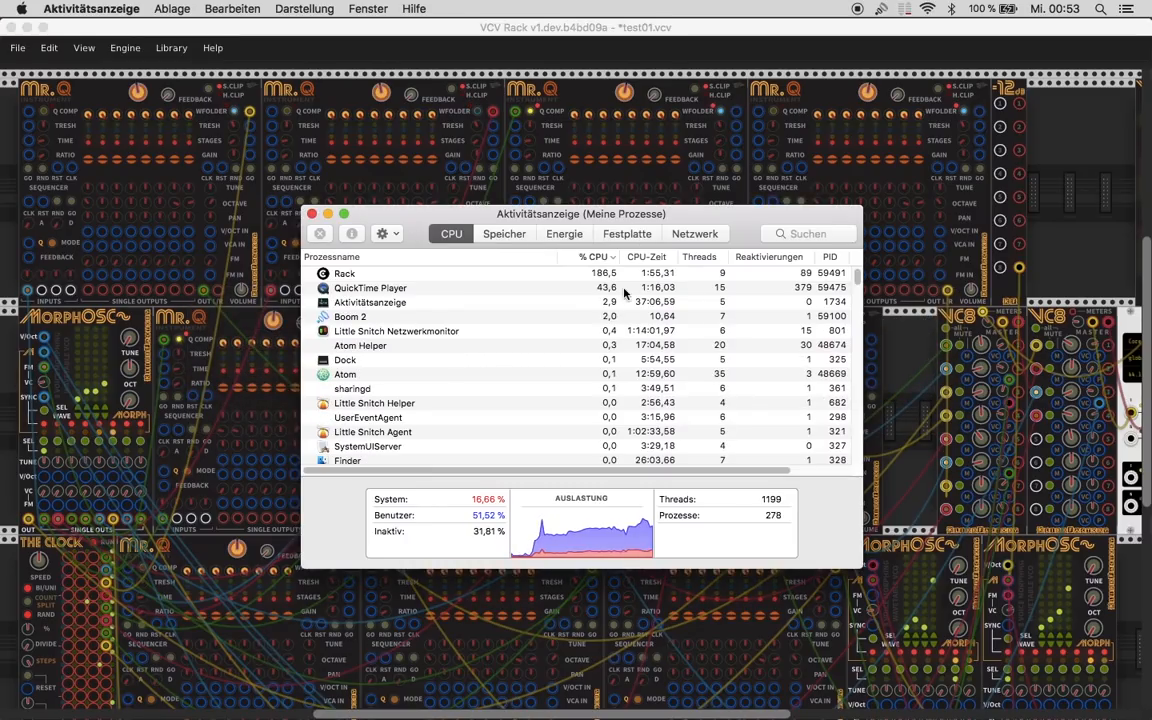
pyautogui.moveTo(577, 288)
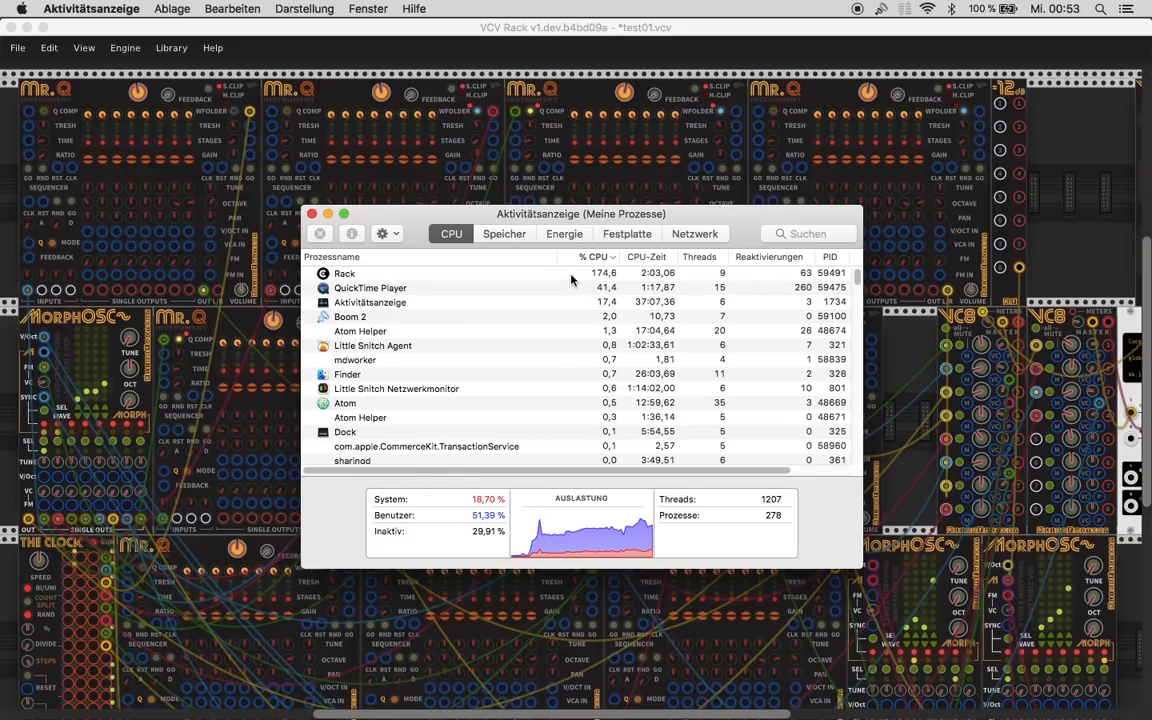
pyautogui.moveTo(1080, 327)
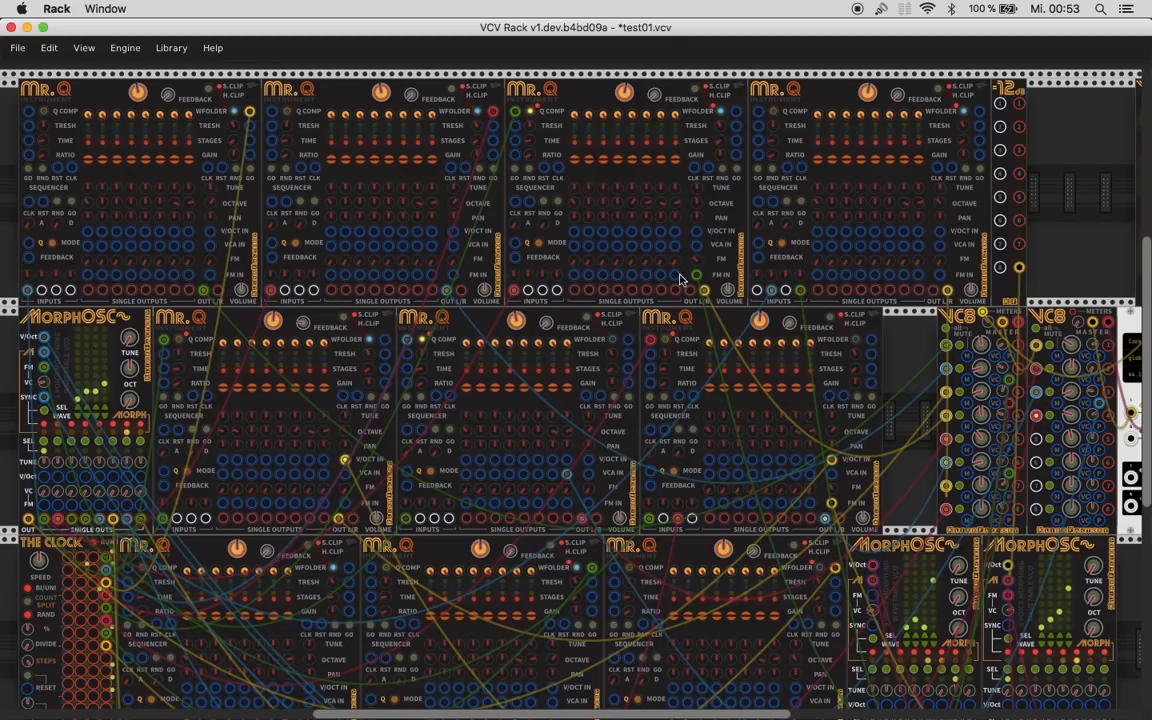
pyautogui.moveTo(432, 193)
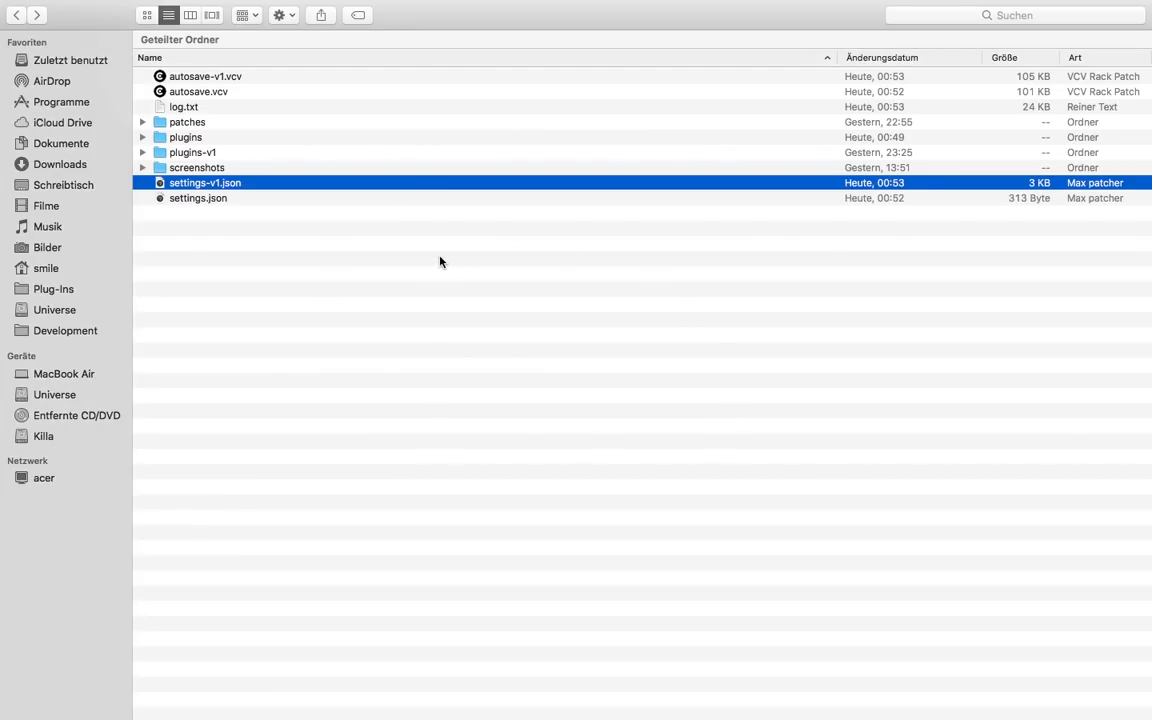
pyautogui.moveTo(183, 213)
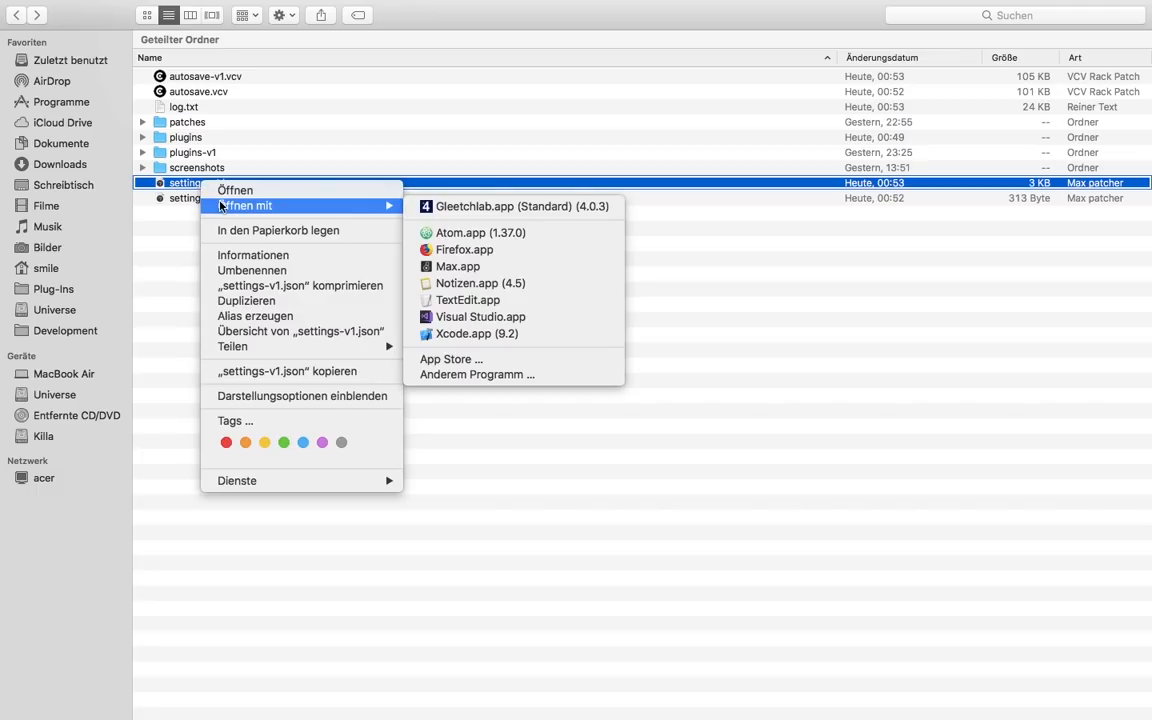
pyautogui.moveTo(467, 300)
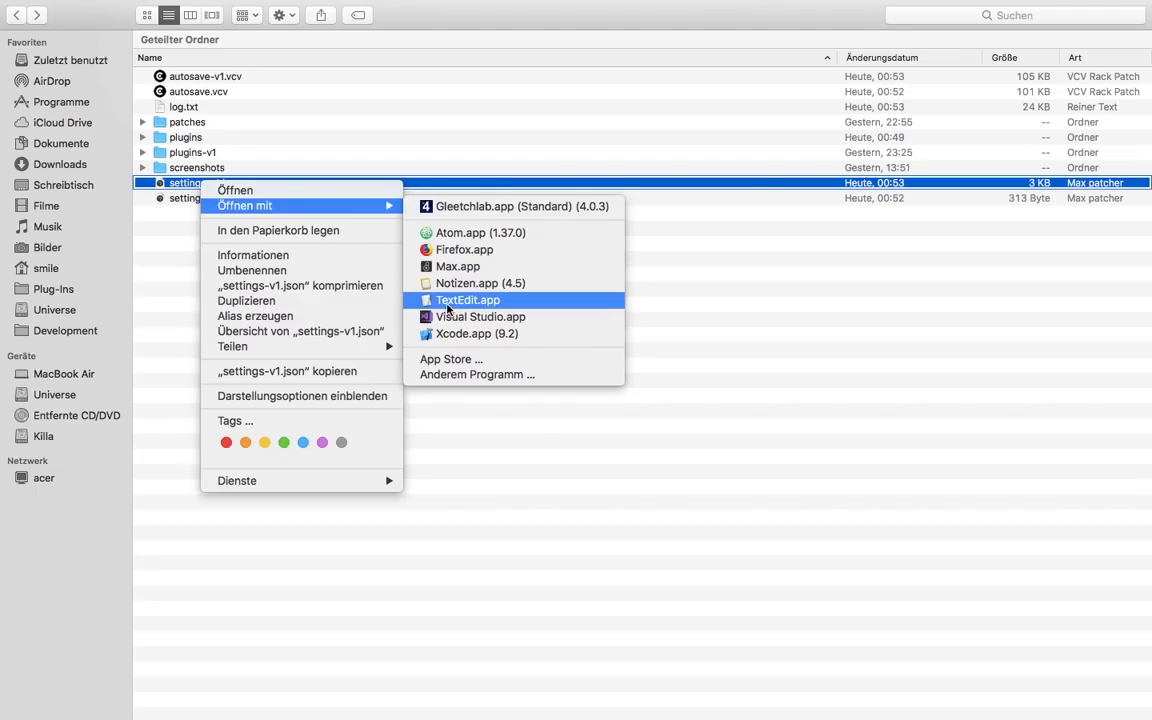
# - Open settings-v1.json in TextEdit via Open With
pyautogui.click(467, 300)
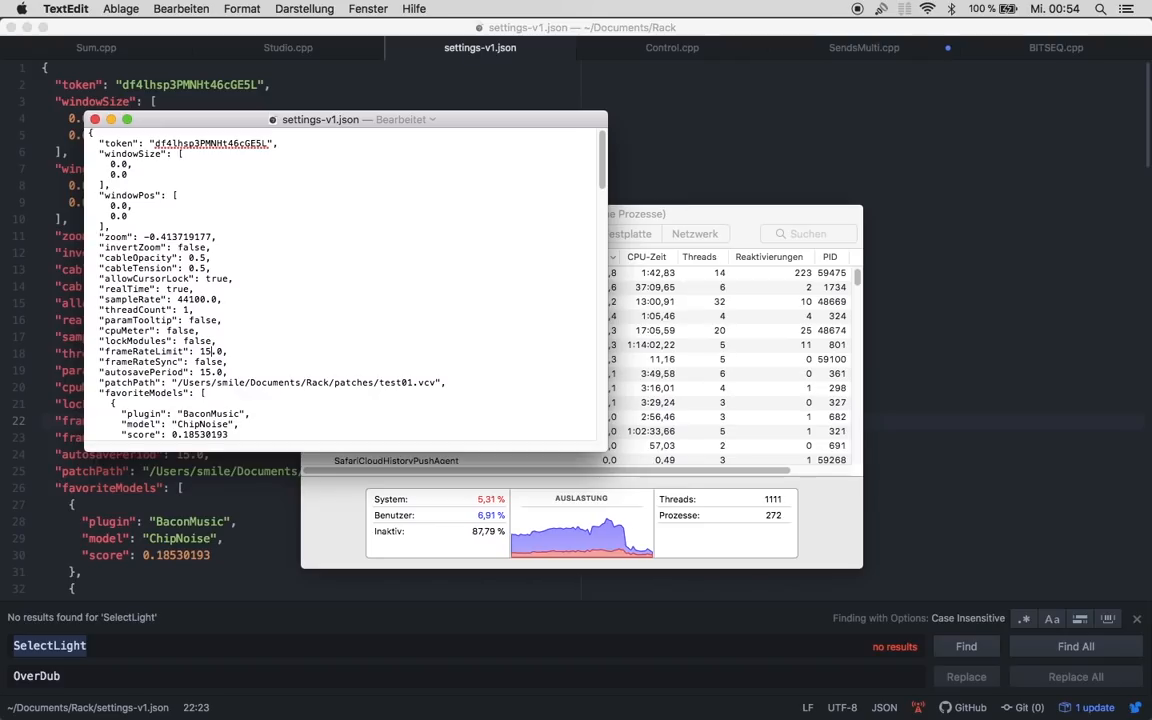
pyautogui.moveTo(502, 316)
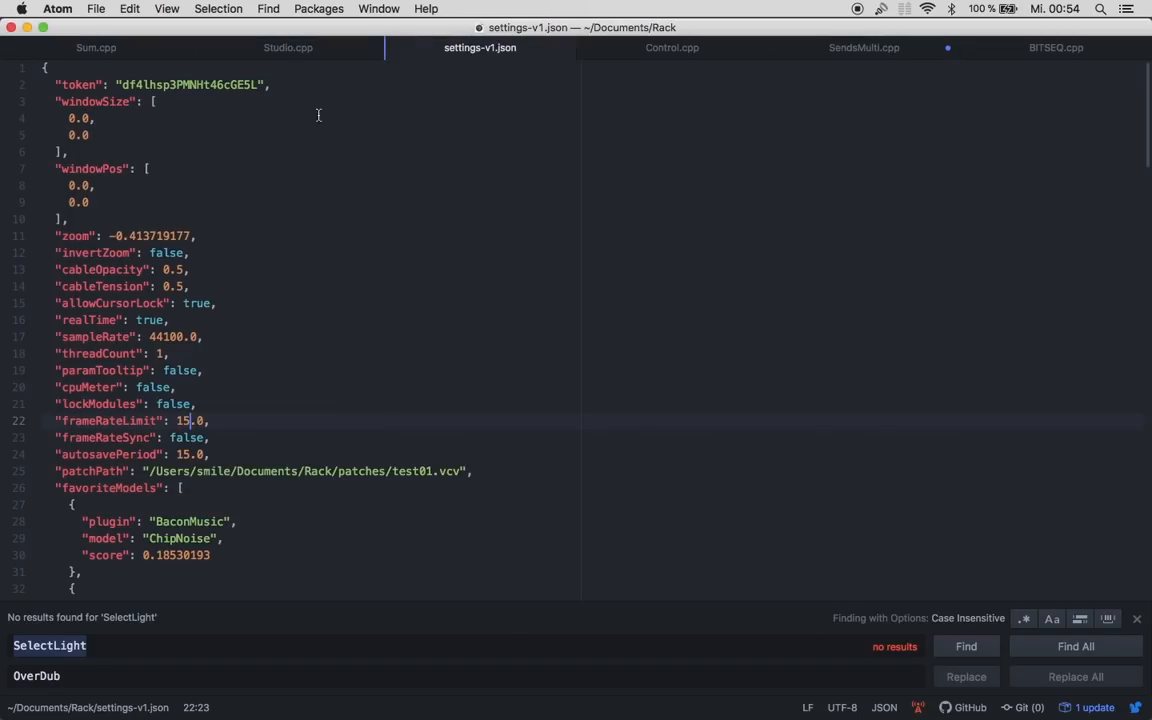
pyautogui.moveTo(362, 300)
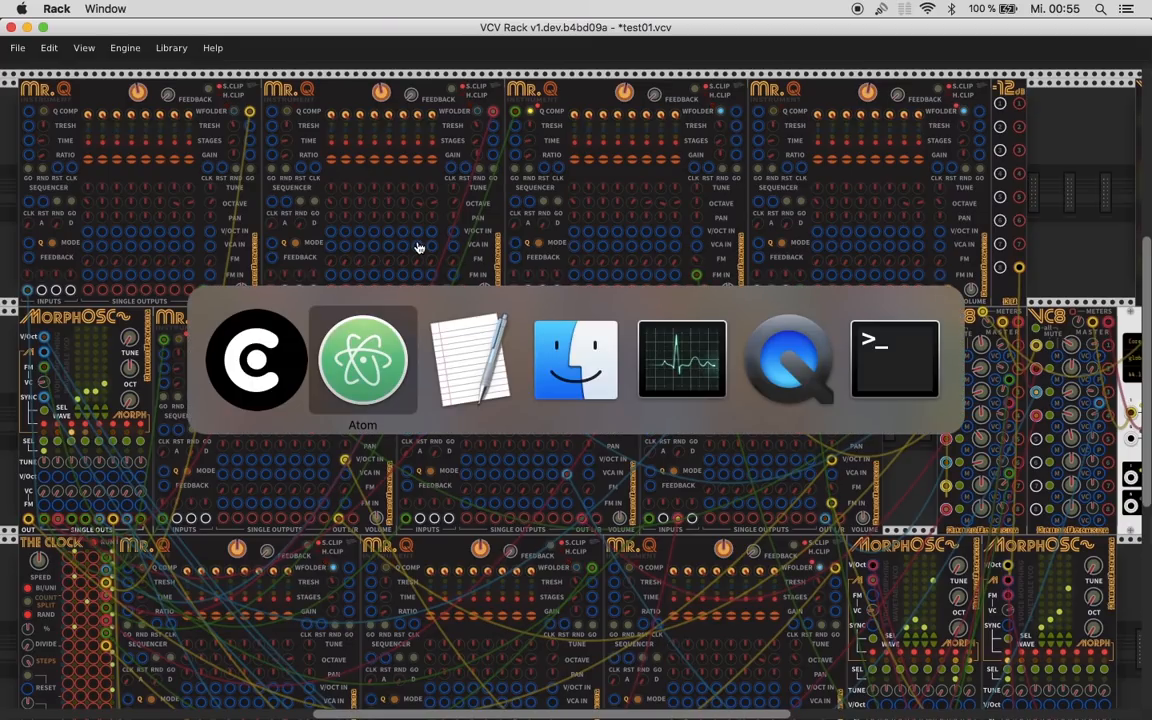
# - Check Activity Monitor: Rack now uses about 101% CPU with 9 threads
pyautogui.click(681, 360)
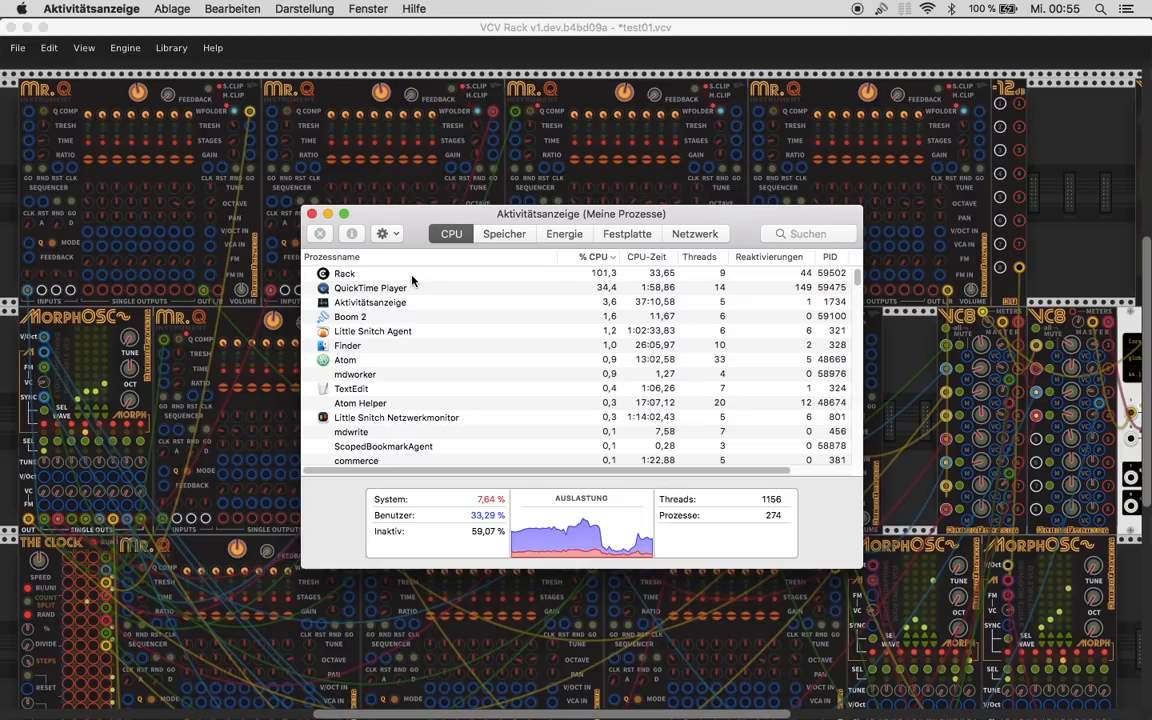
pyautogui.moveTo(641, 554)
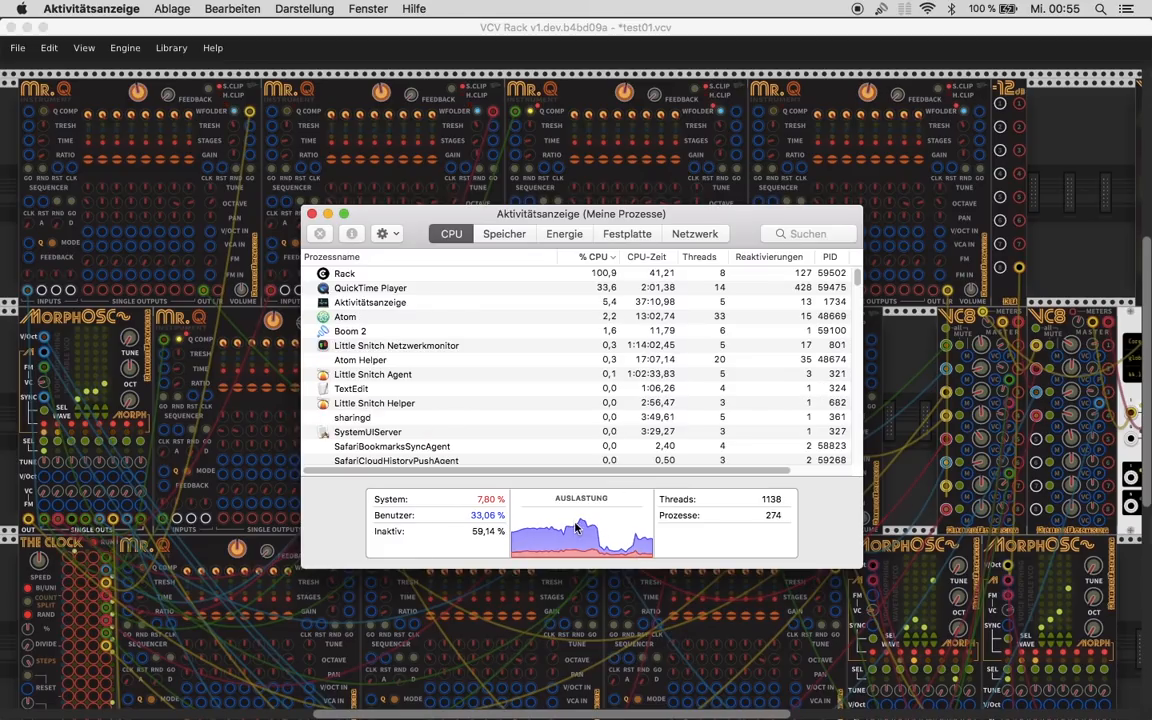
pyautogui.moveTo(618, 540)
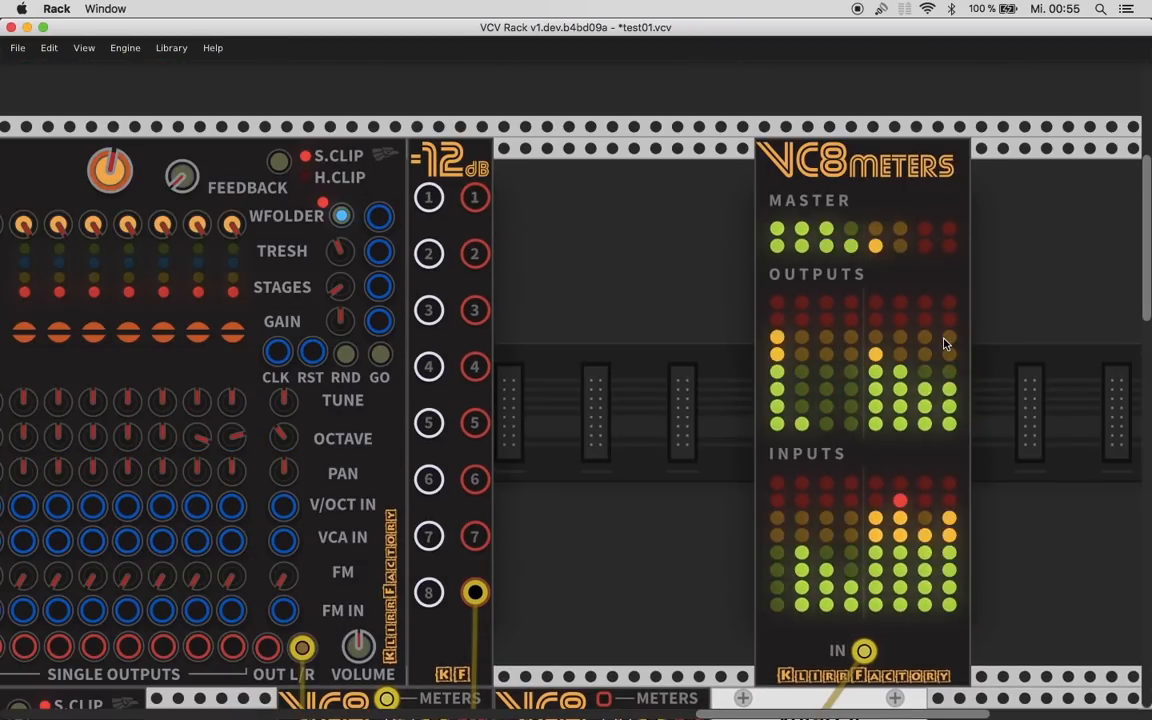
pyautogui.scroll(-3)
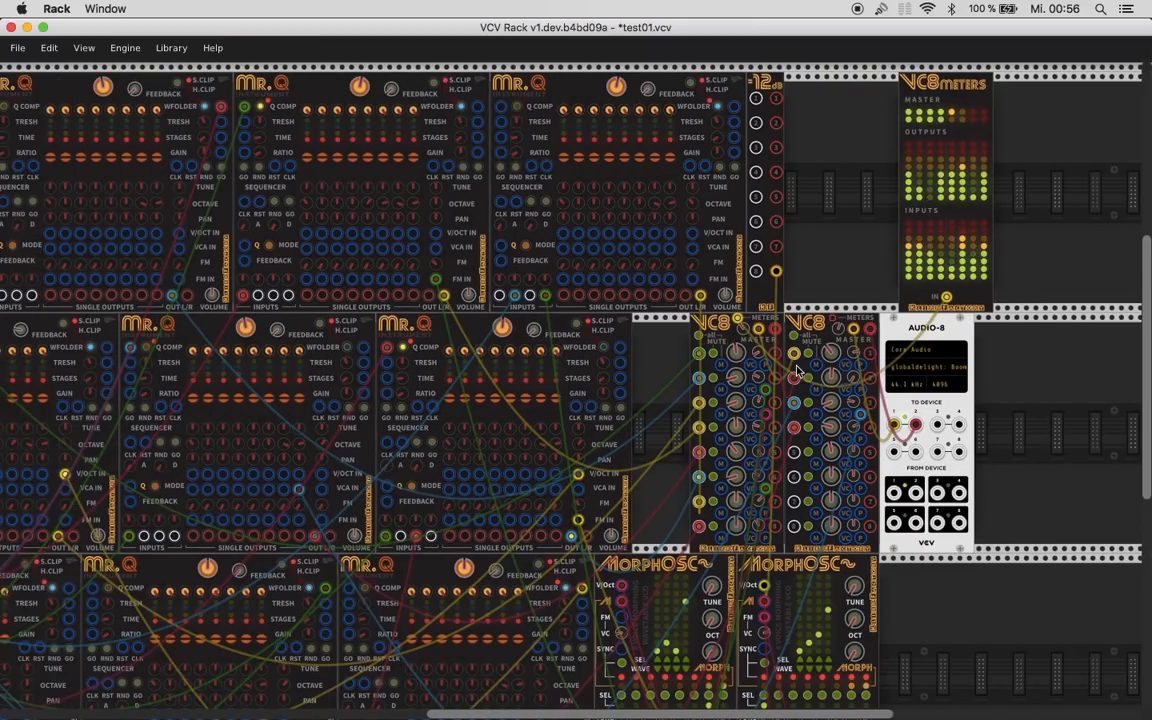
pyautogui.hscroll(-3)
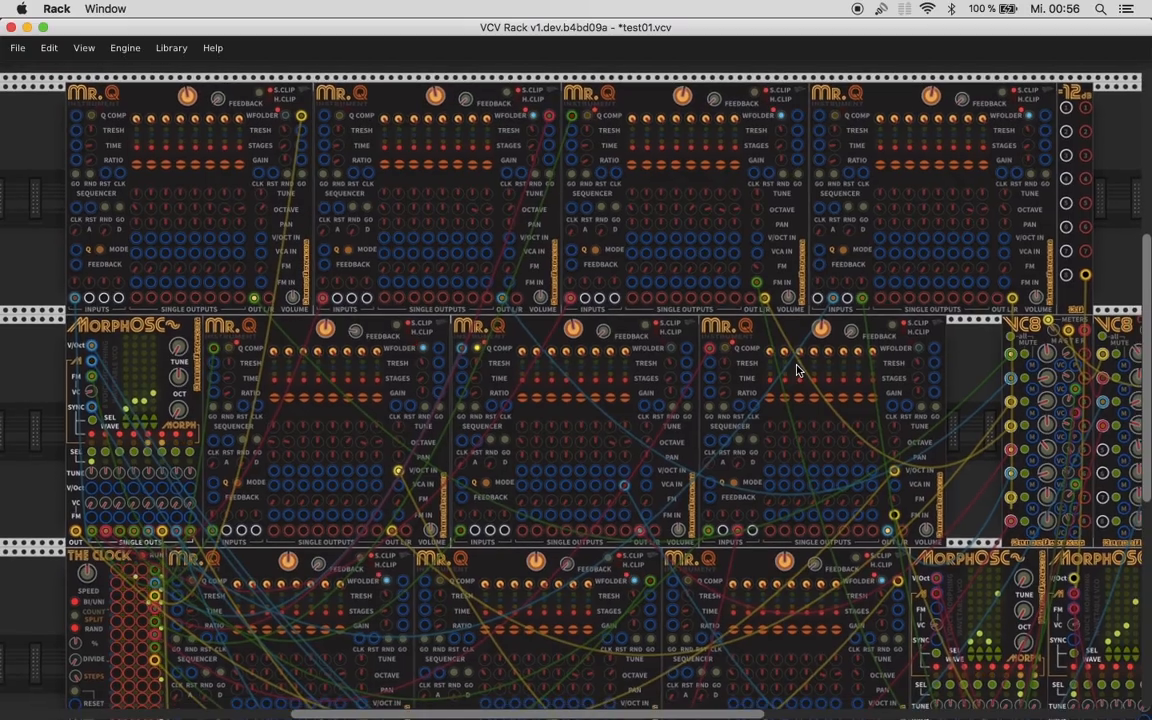
pyautogui.scroll(3)
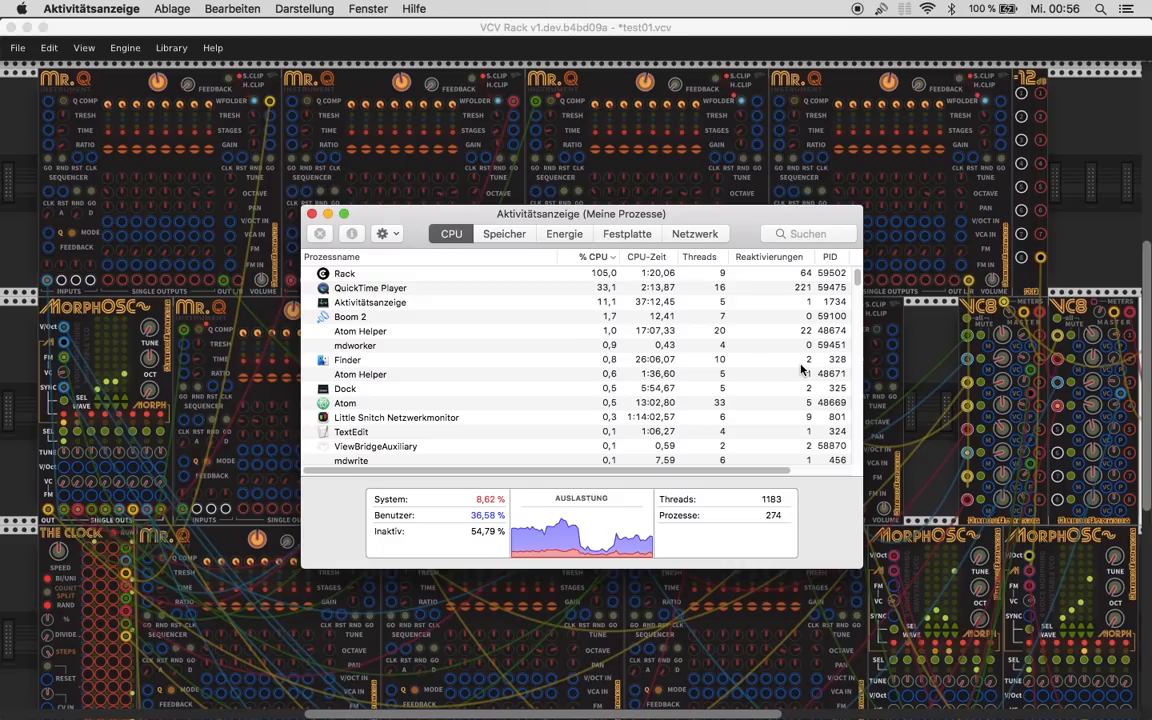
pyautogui.moveTo(965, 345)
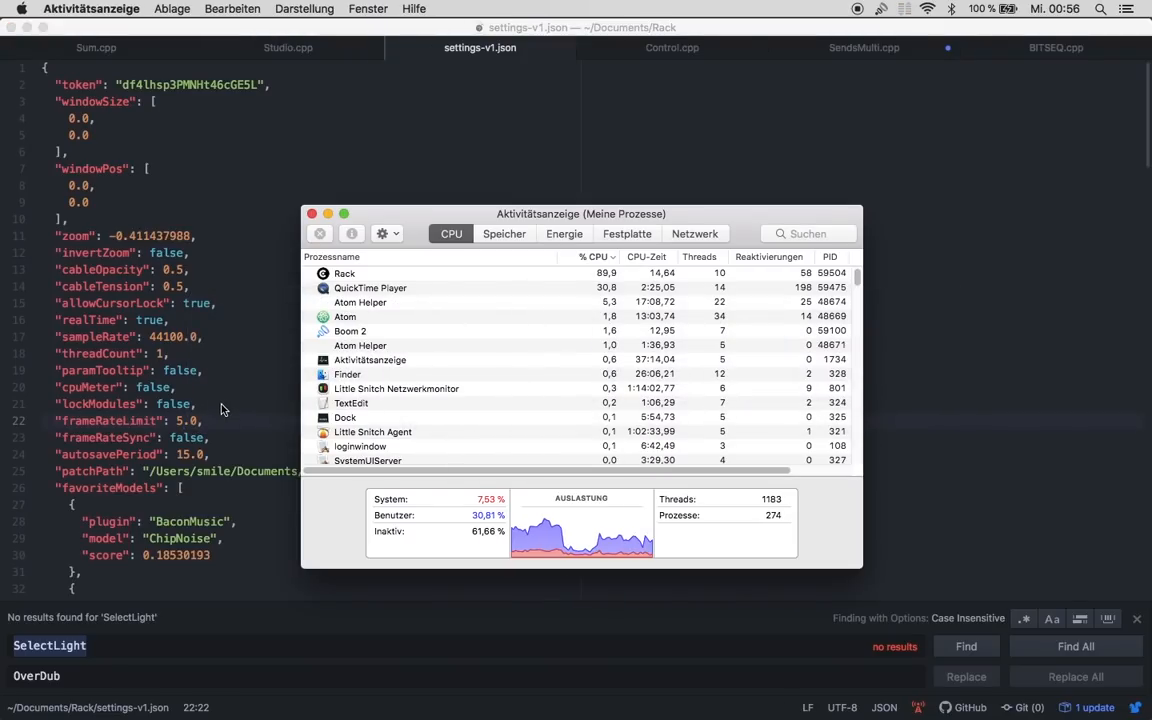
pyautogui.moveTo(559, 315)
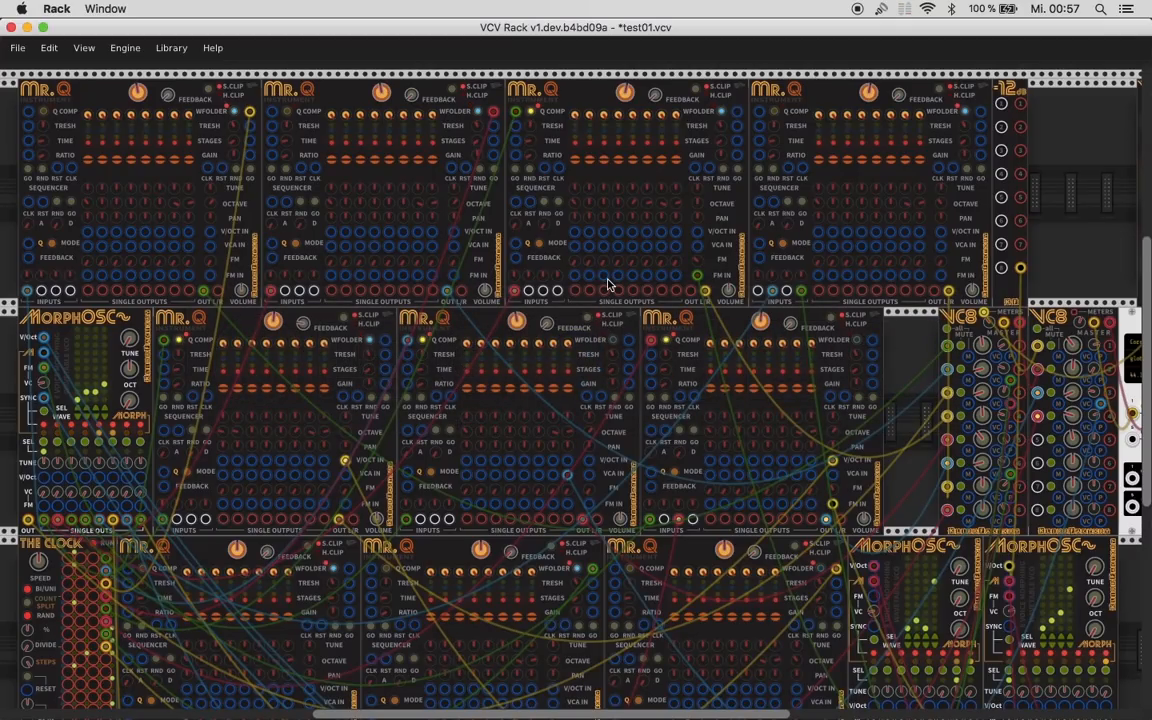
# - Switch to the Rack patch and scroll around to look it over
pyautogui.press('cmd+tab')
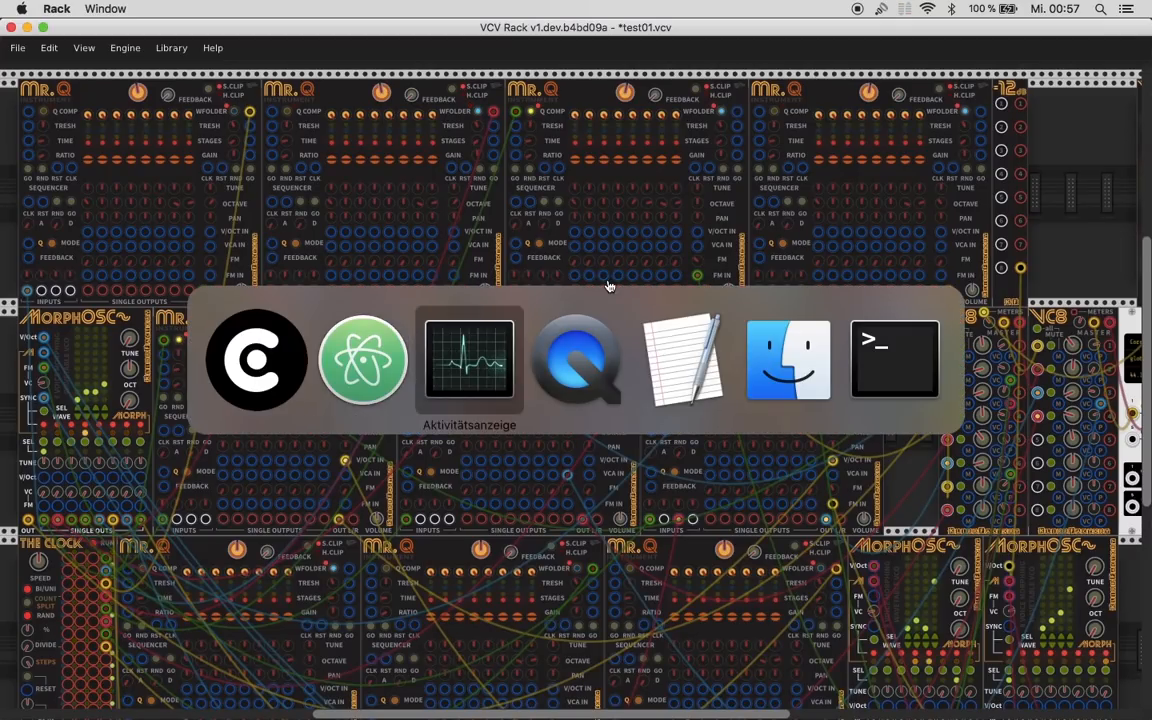
pyautogui.click(469, 360)
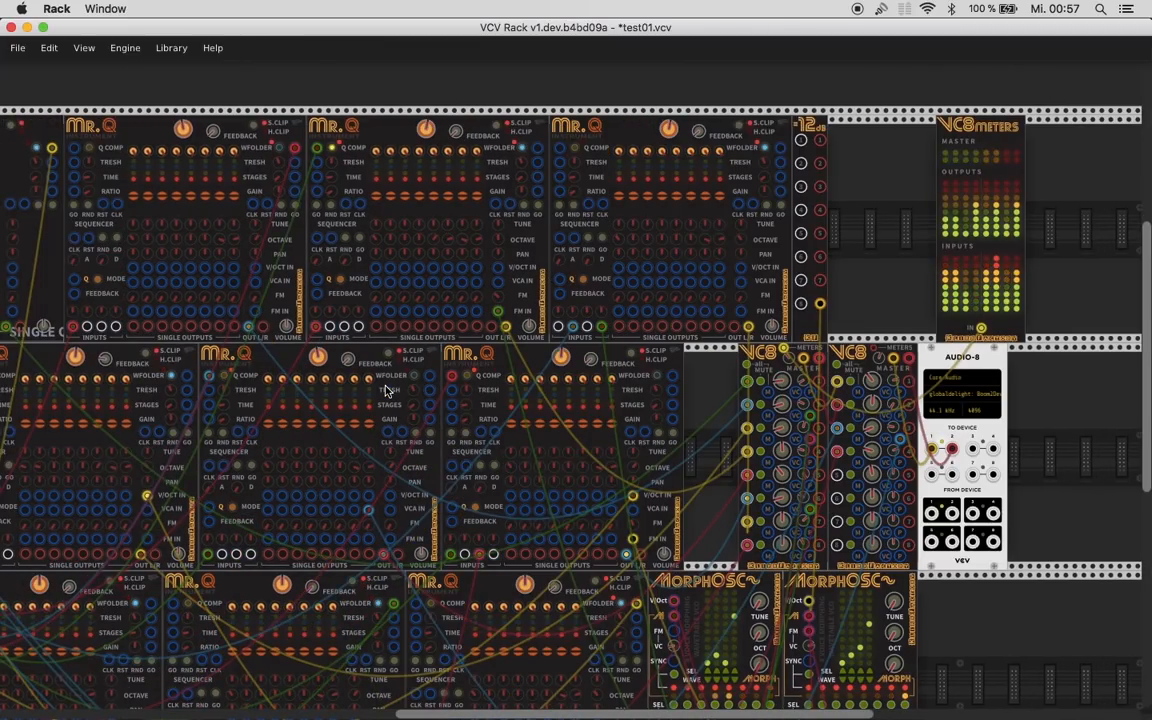
pyautogui.hscroll(-3)
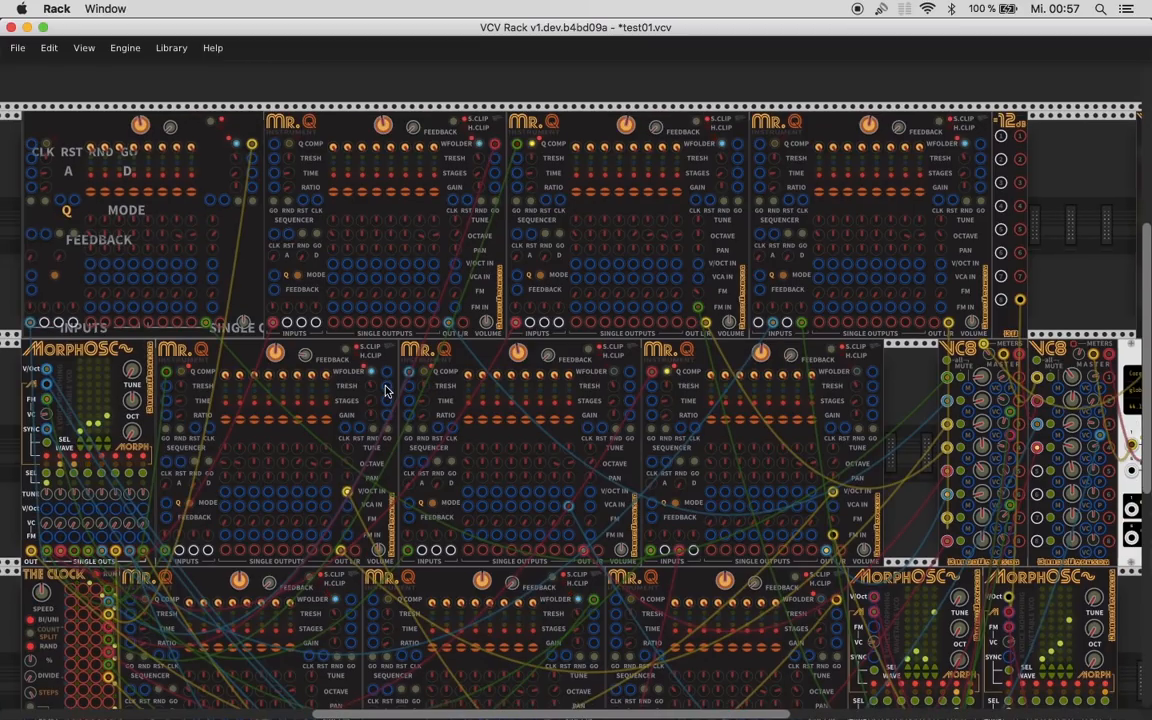
pyautogui.scroll(-3)
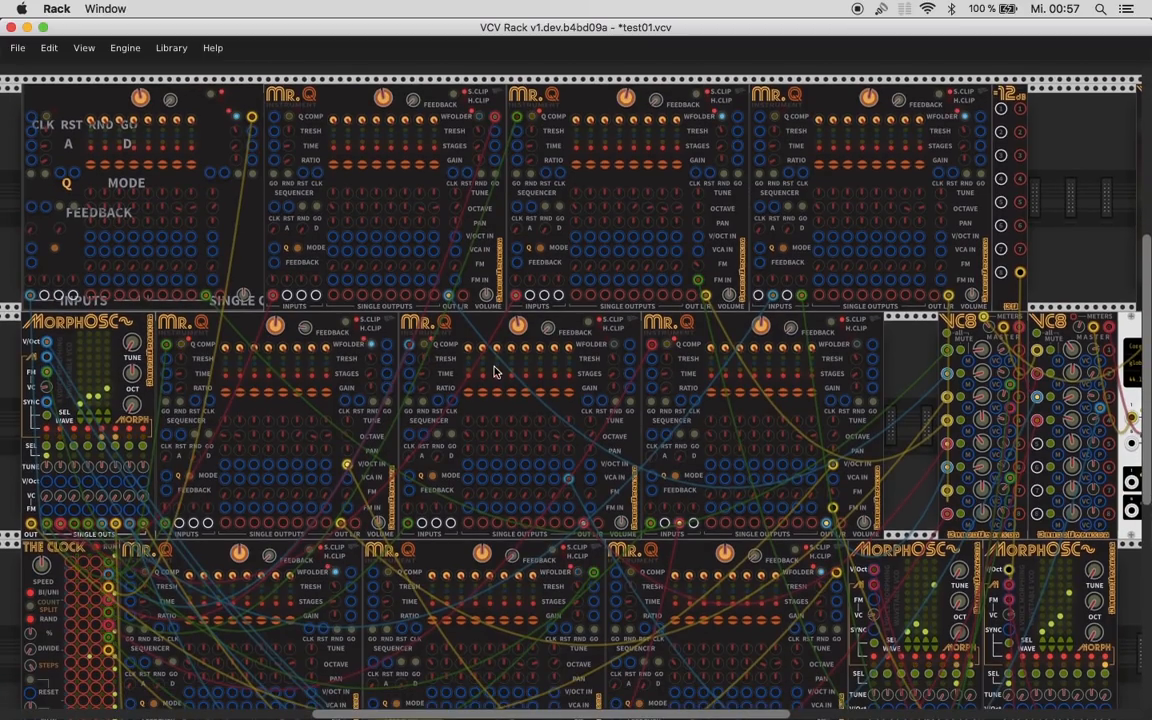
pyautogui.moveTo(507, 343)
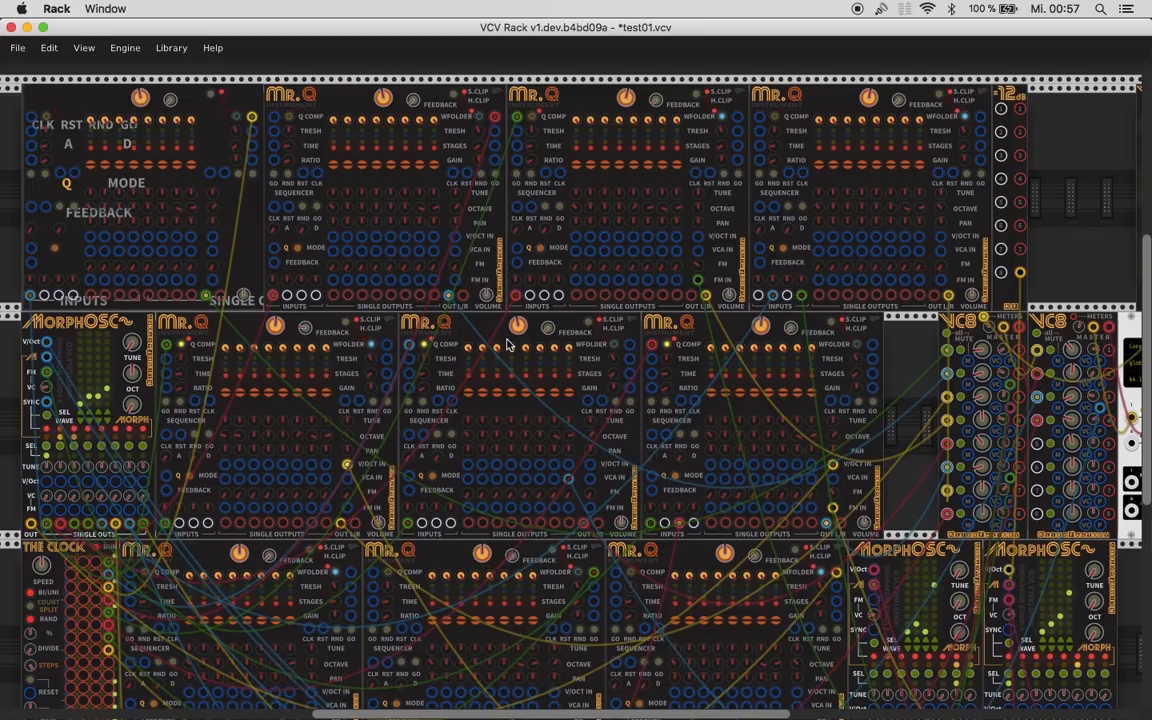
pyautogui.scroll(-3)
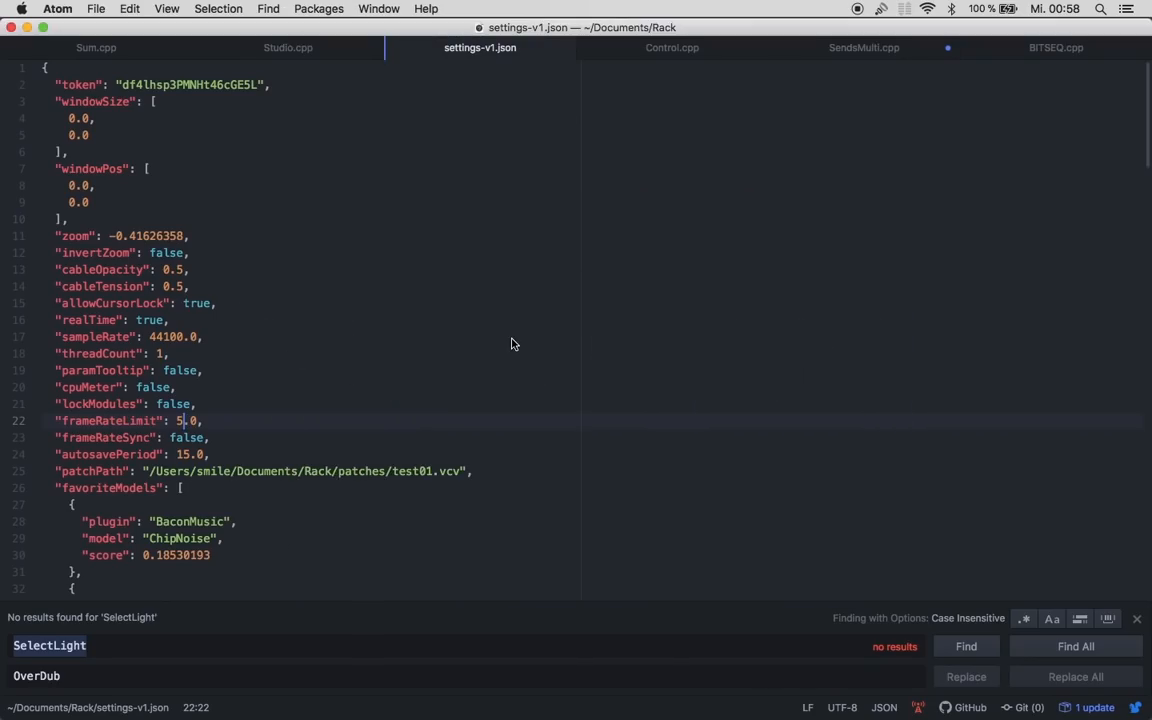
# - Type 1 into the frameRateLimit value on line 22 in Atom
pyautogui.write('1')
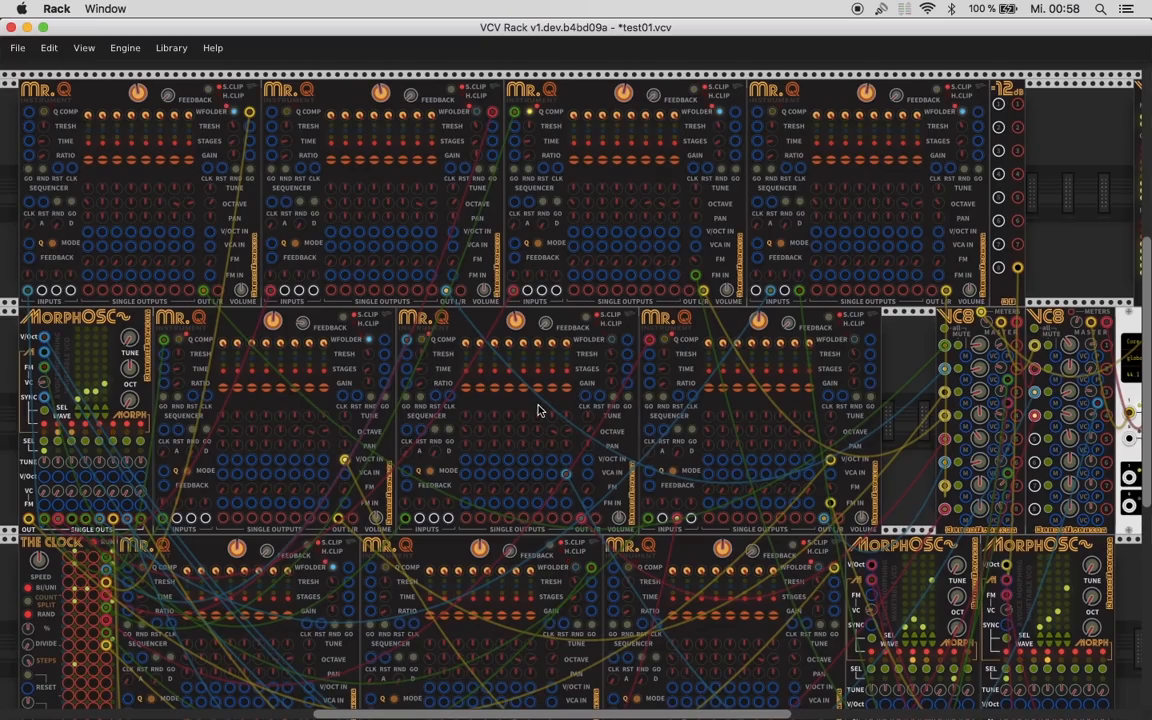
pyautogui.moveTo(1087, 360)
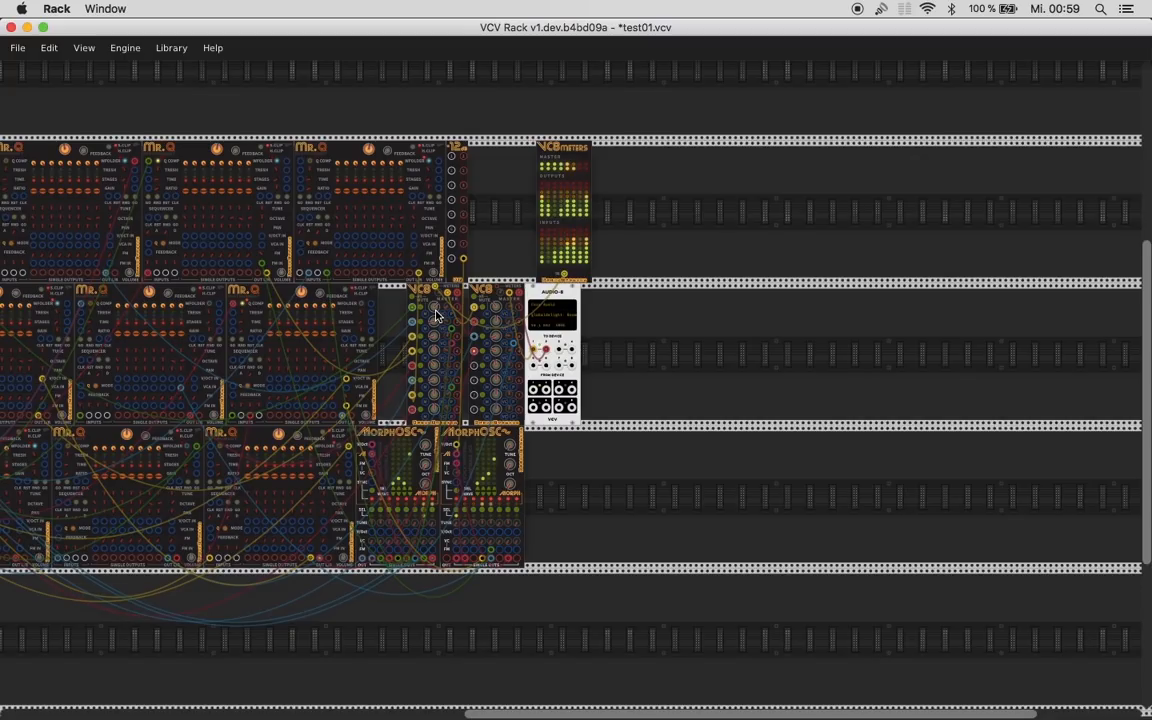
pyautogui.moveTo(464, 338)
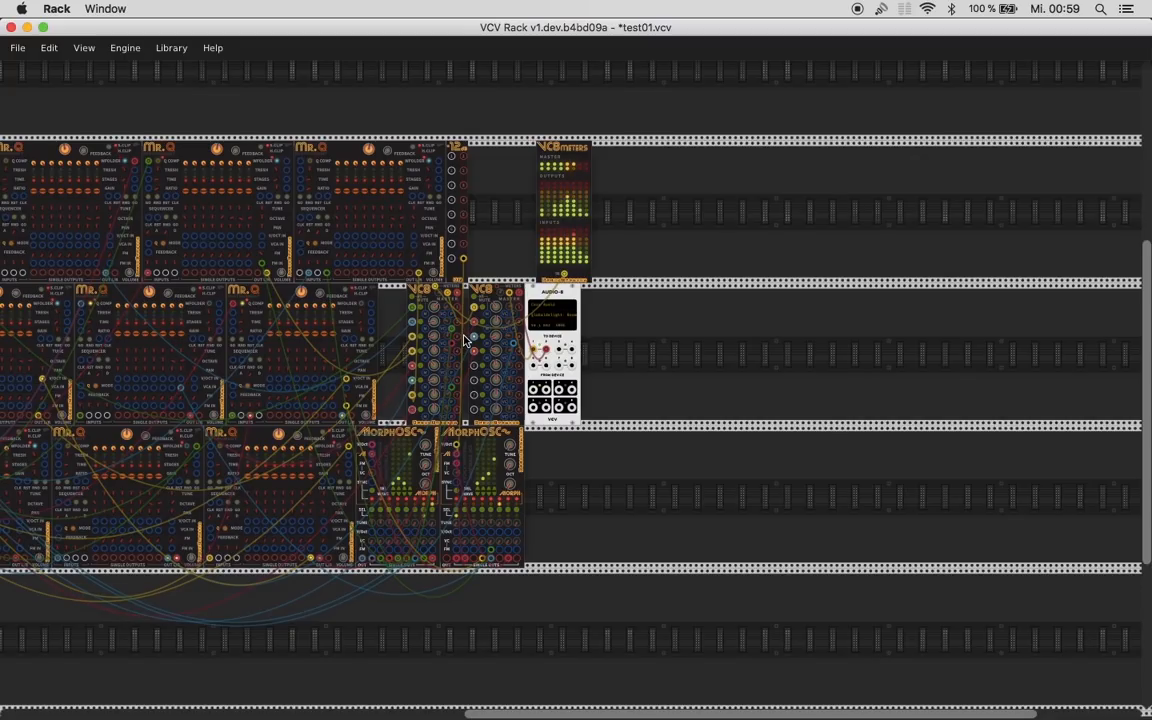
pyautogui.scroll(3)
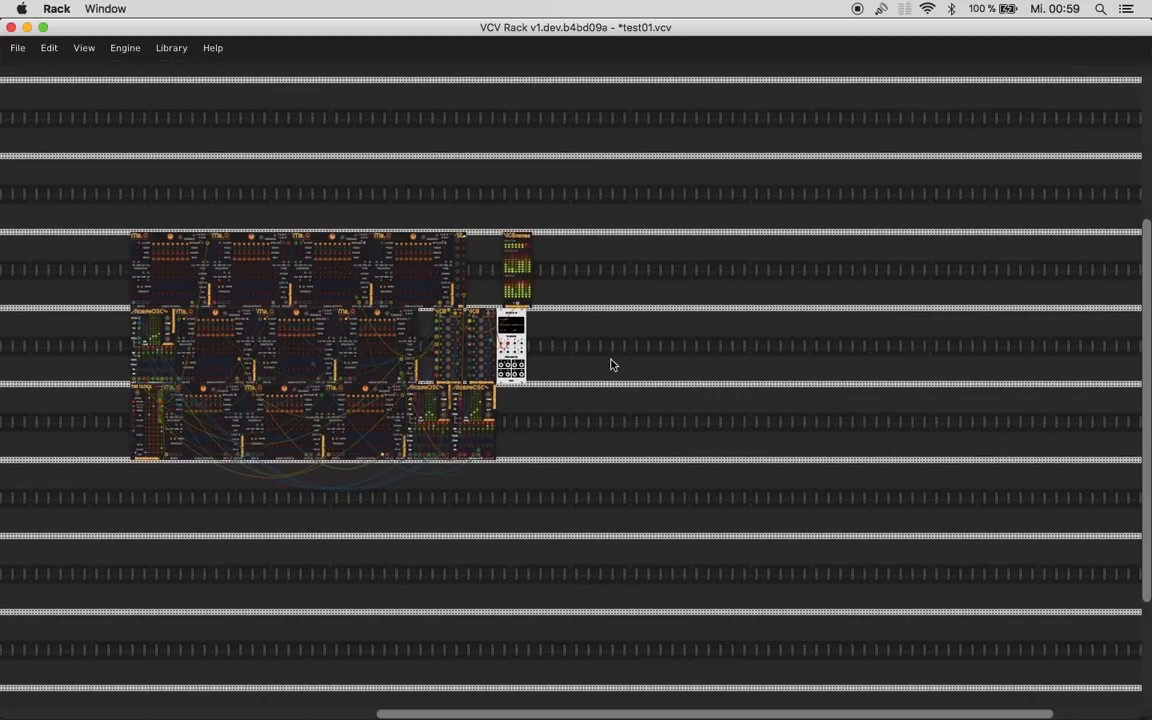
pyautogui.moveTo(660, 362)
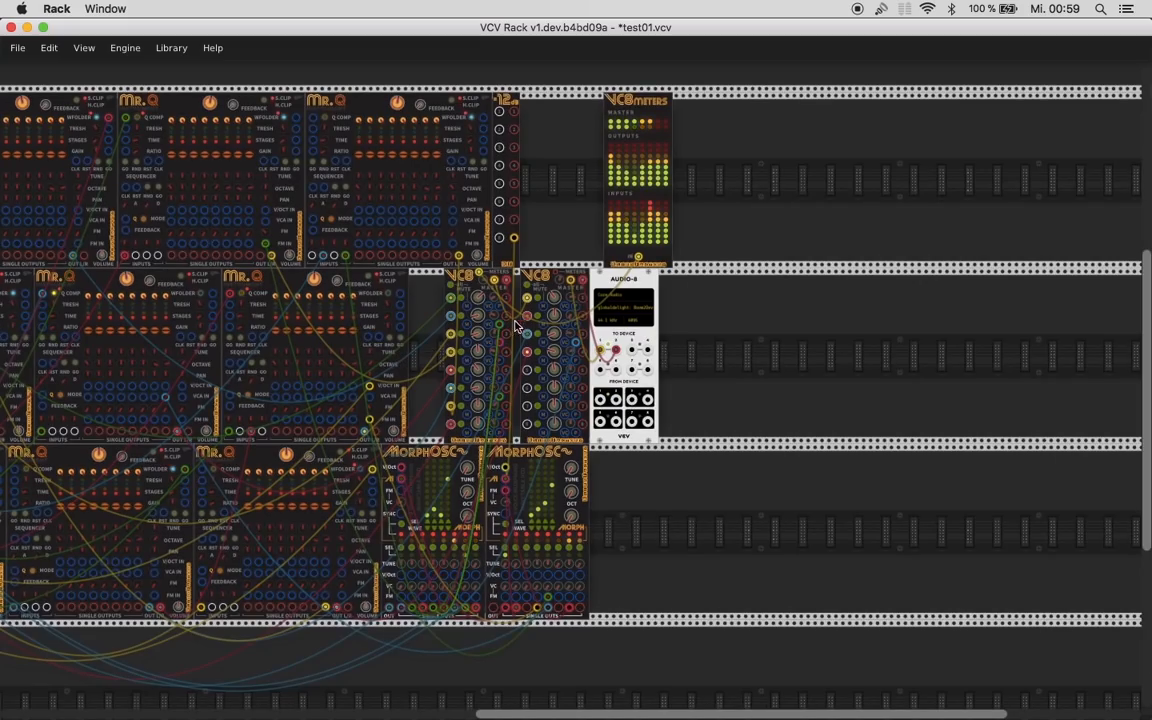
pyautogui.moveTo(533, 292)
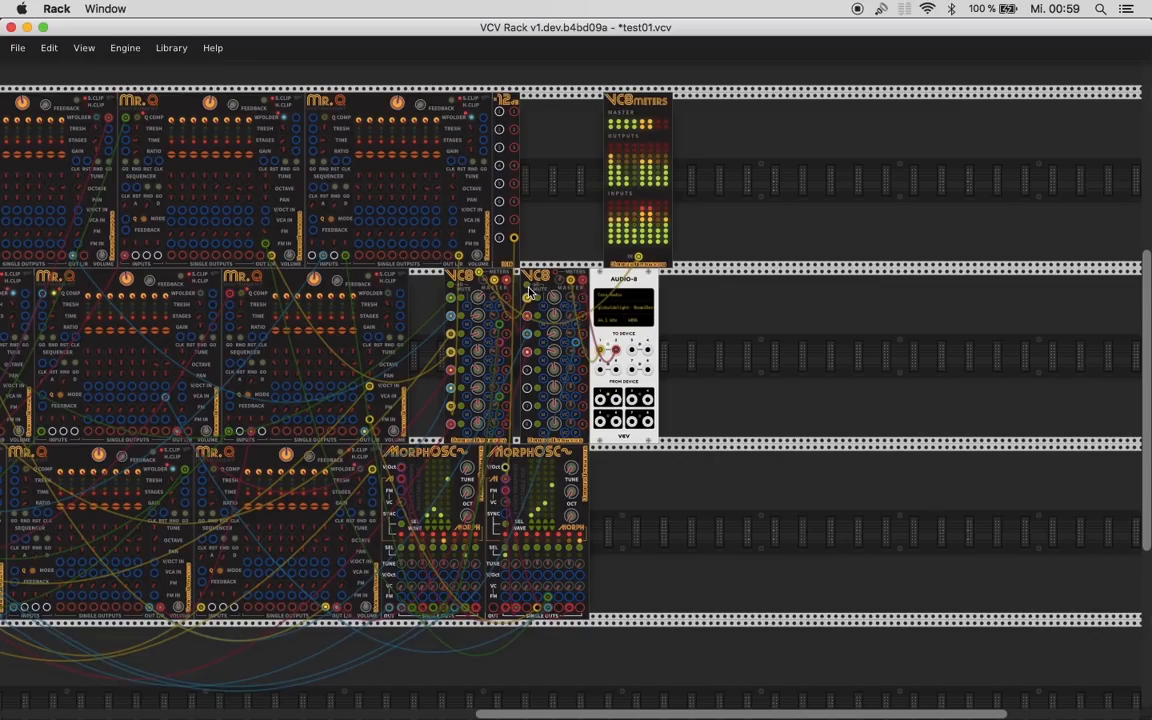
pyautogui.moveTo(547, 365)
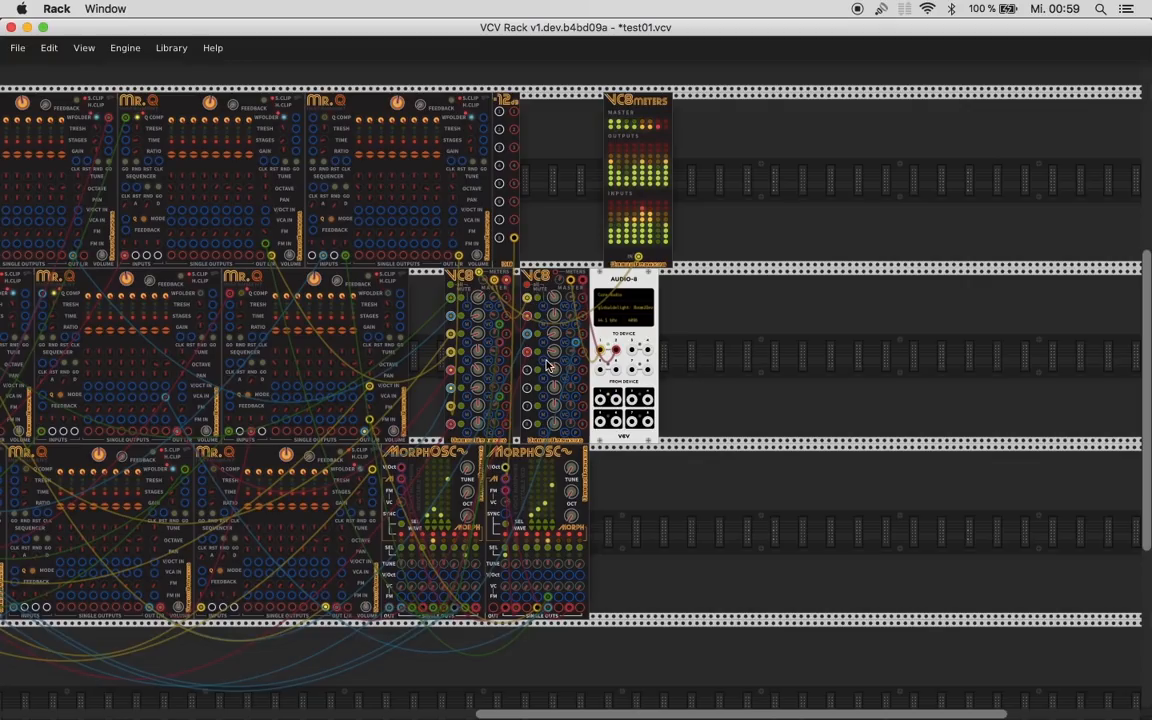
pyautogui.moveTo(493, 373)
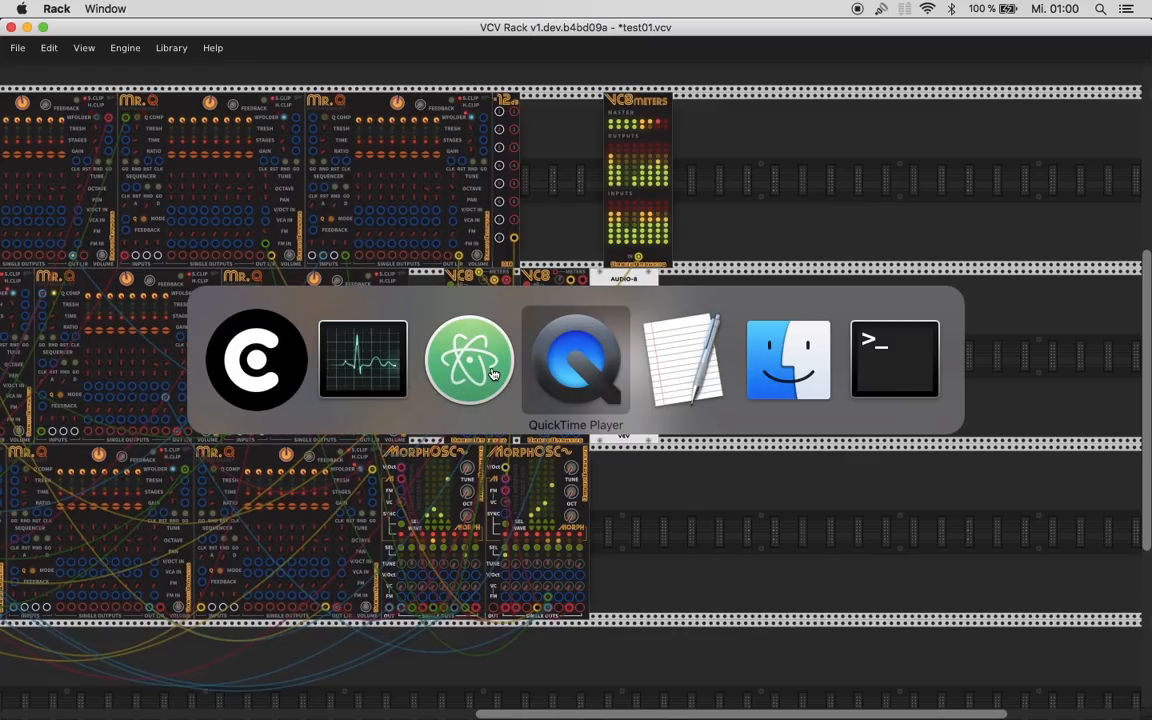
# - Open settings-v1.json from Rack's folder in TextEdit using Öffnen mit
pyautogui.click(788, 360)
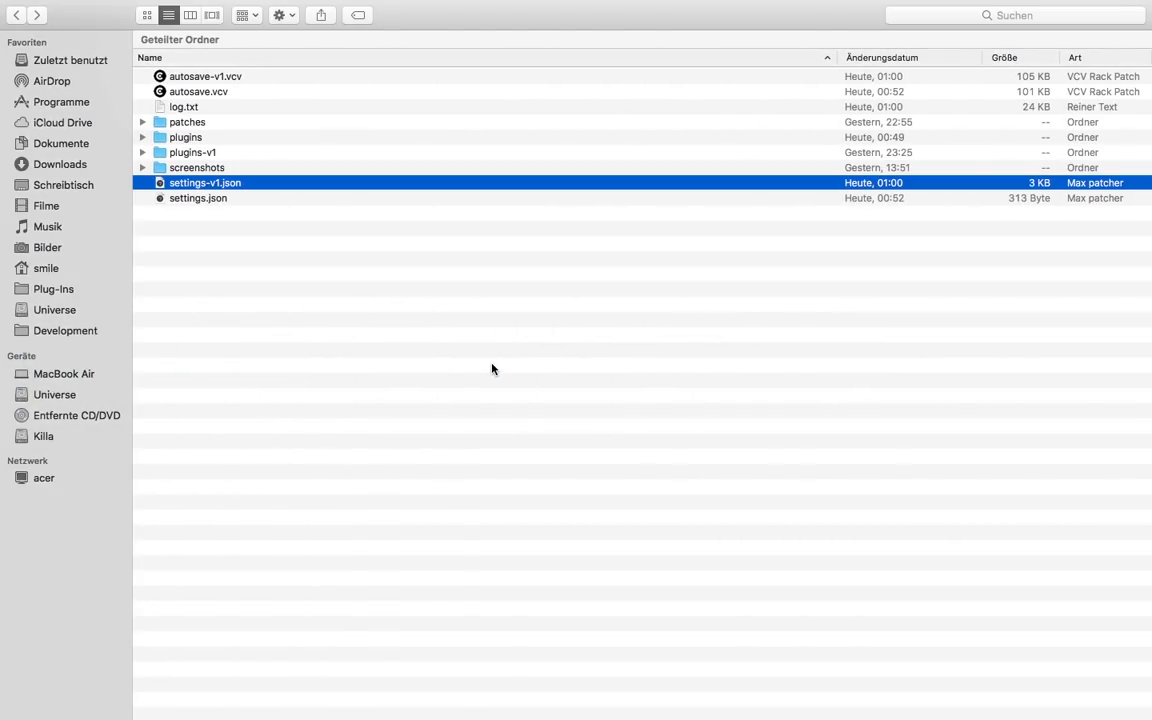
pyautogui.moveTo(264, 232)
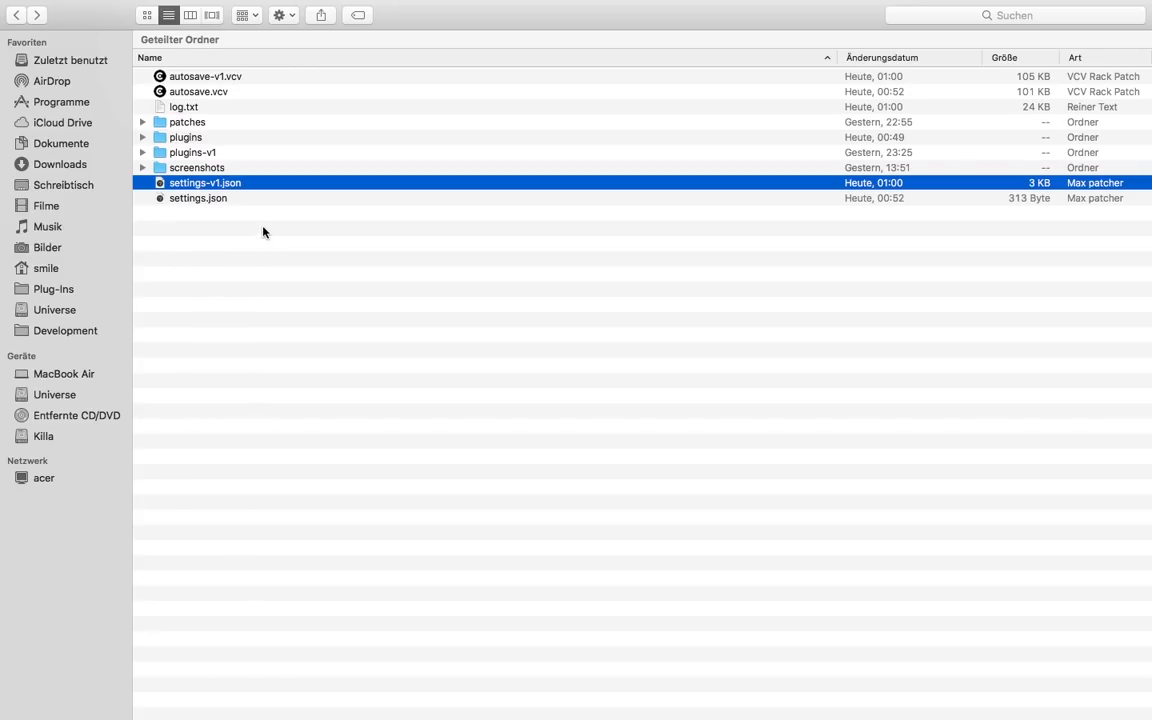
pyautogui.moveTo(347, 175)
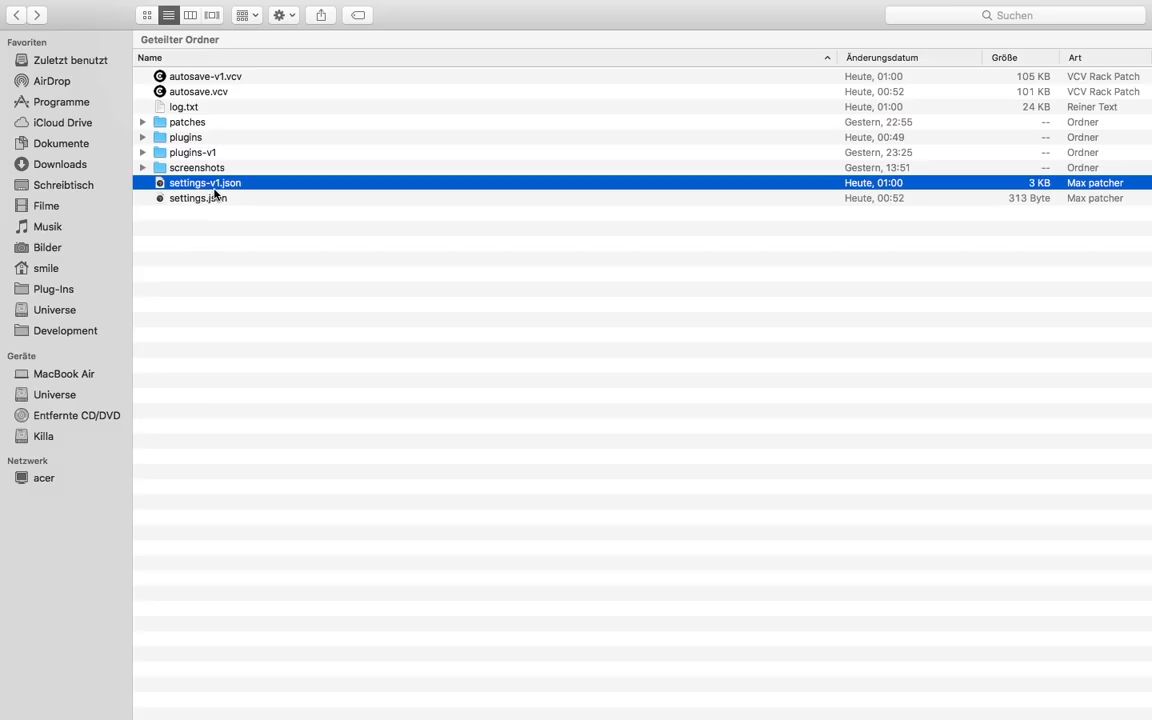
pyautogui.rightClick(205, 182)
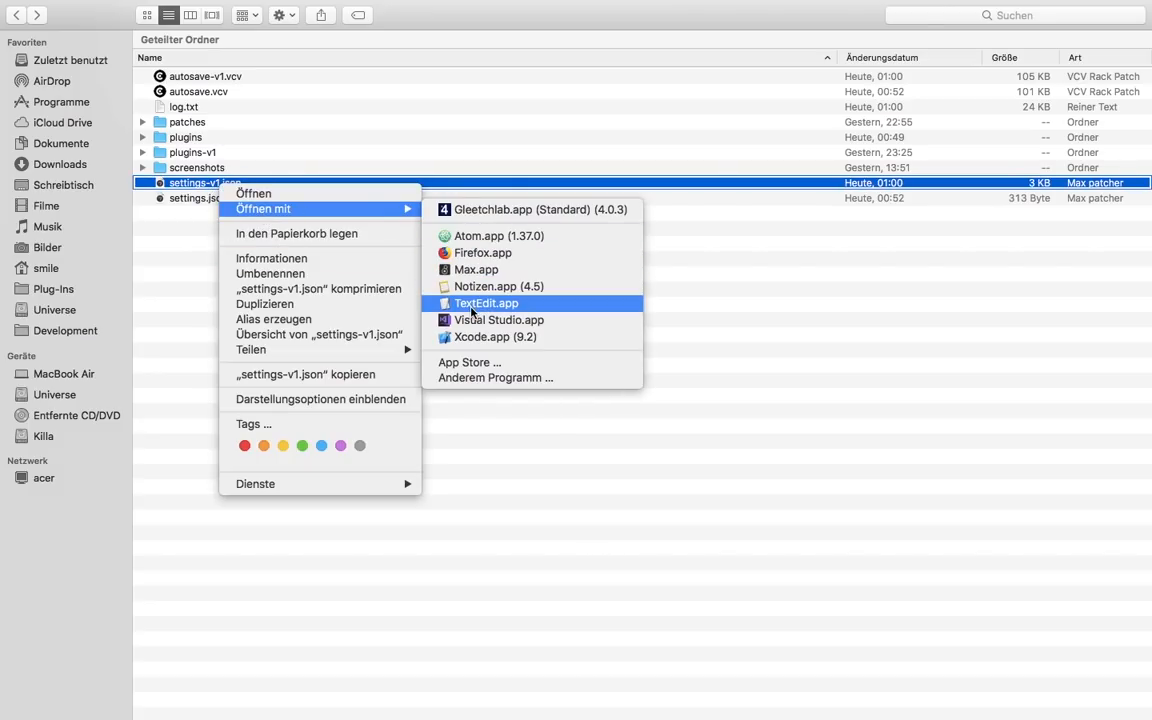
pyautogui.click(486, 303)
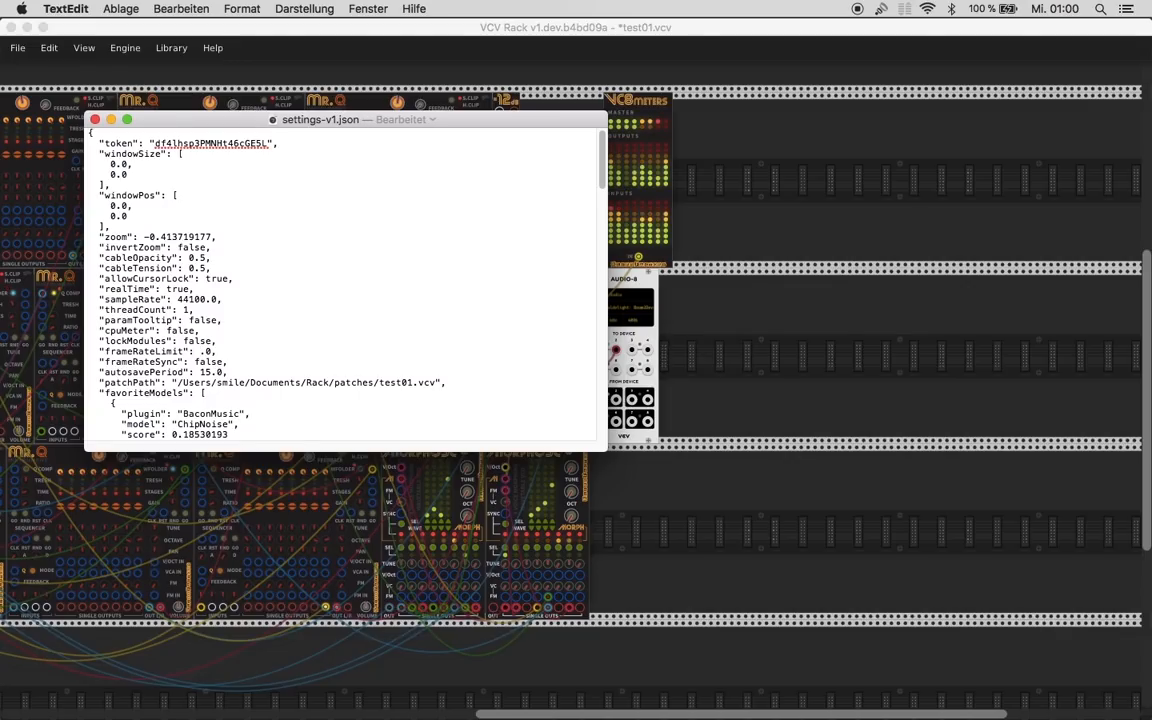
# - Change frameRateLimit to 70.0 and dismiss the externally-changed-file warning
pyautogui.write('70')
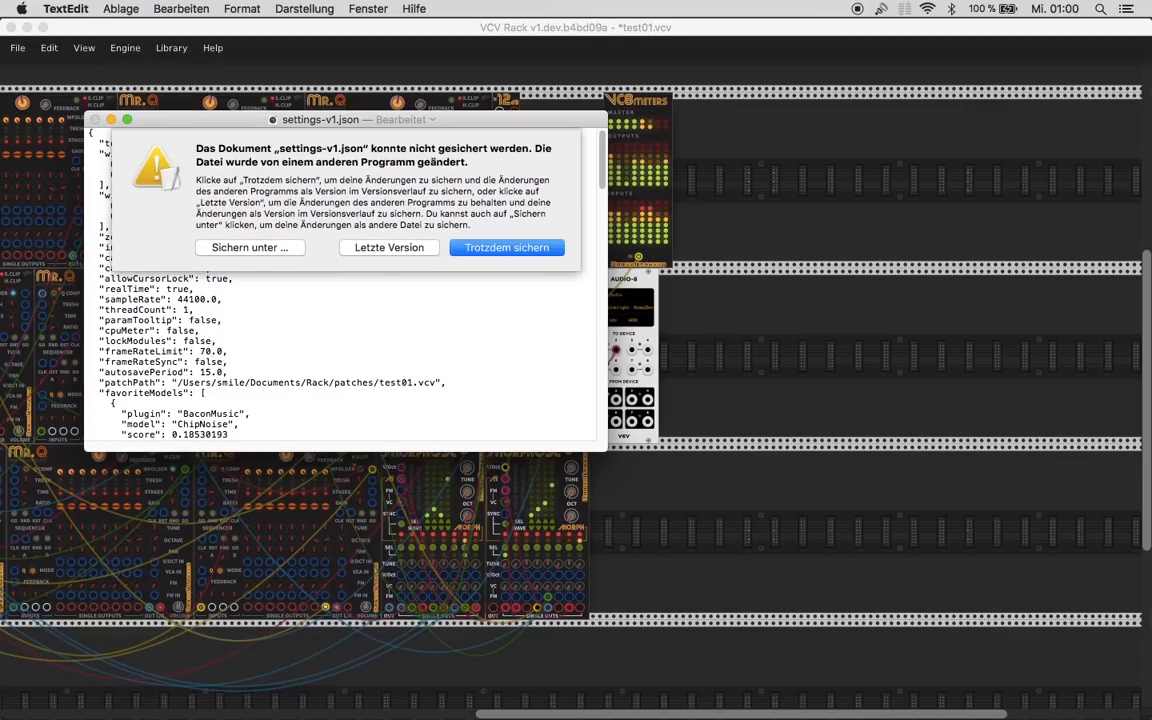
pyautogui.moveTo(258, 247)
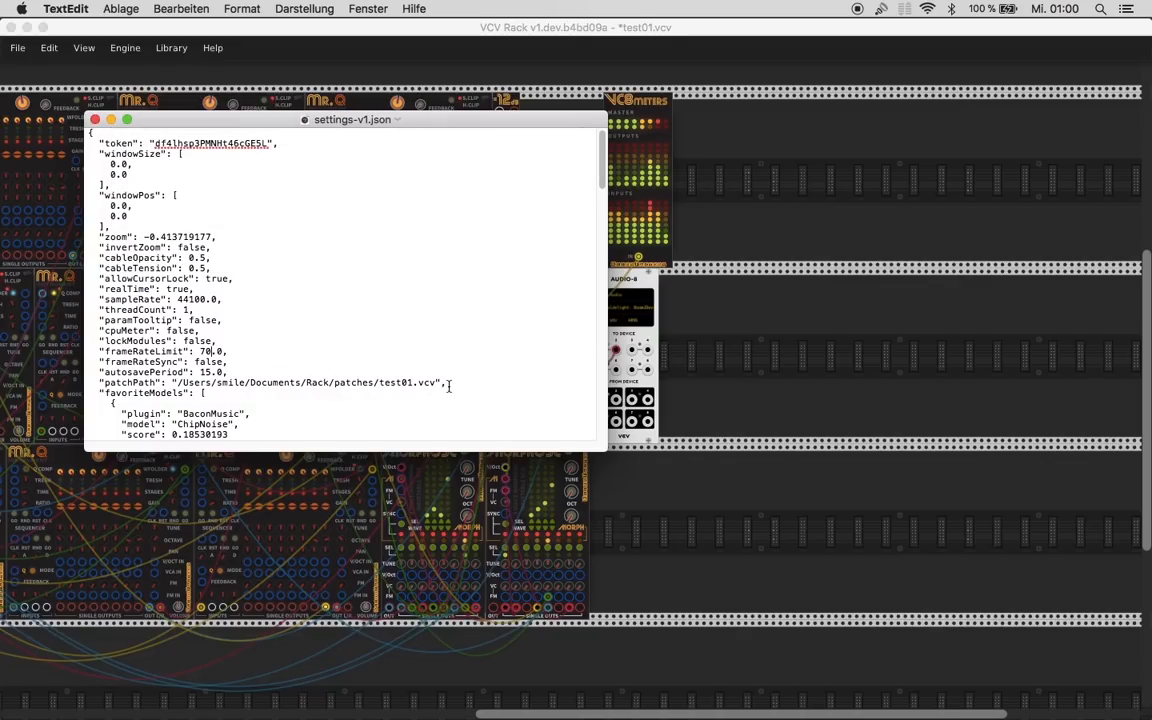
pyautogui.moveTo(685, 337)
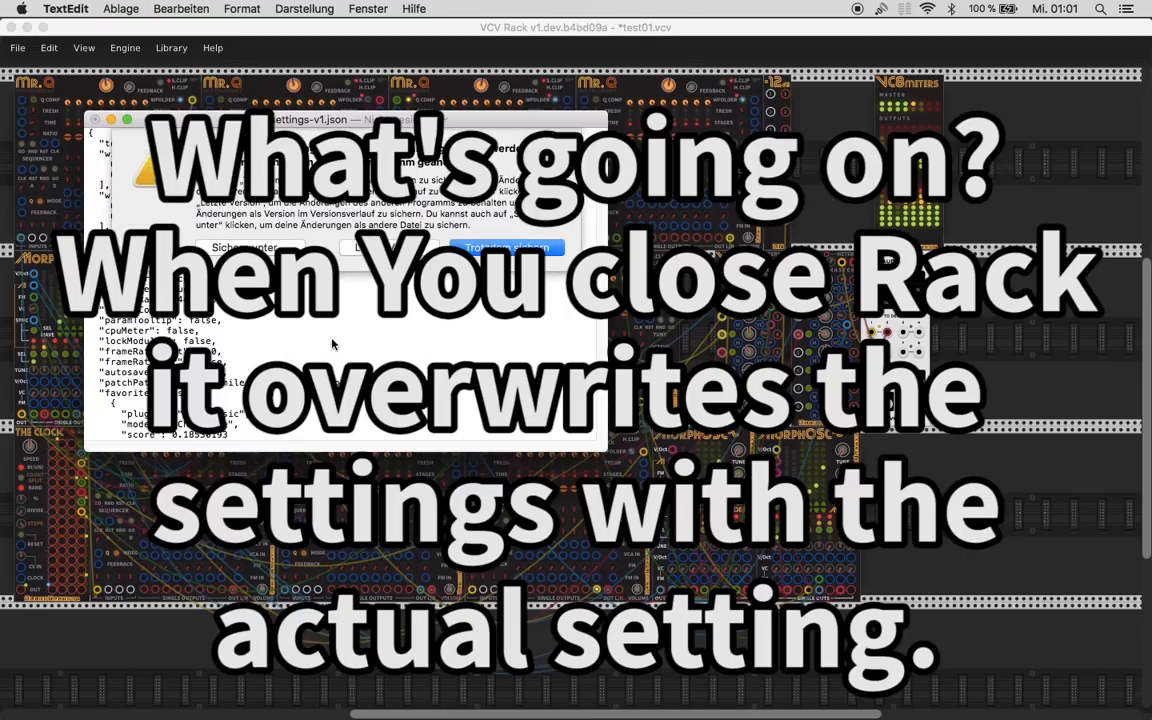
pyautogui.click(508, 247)
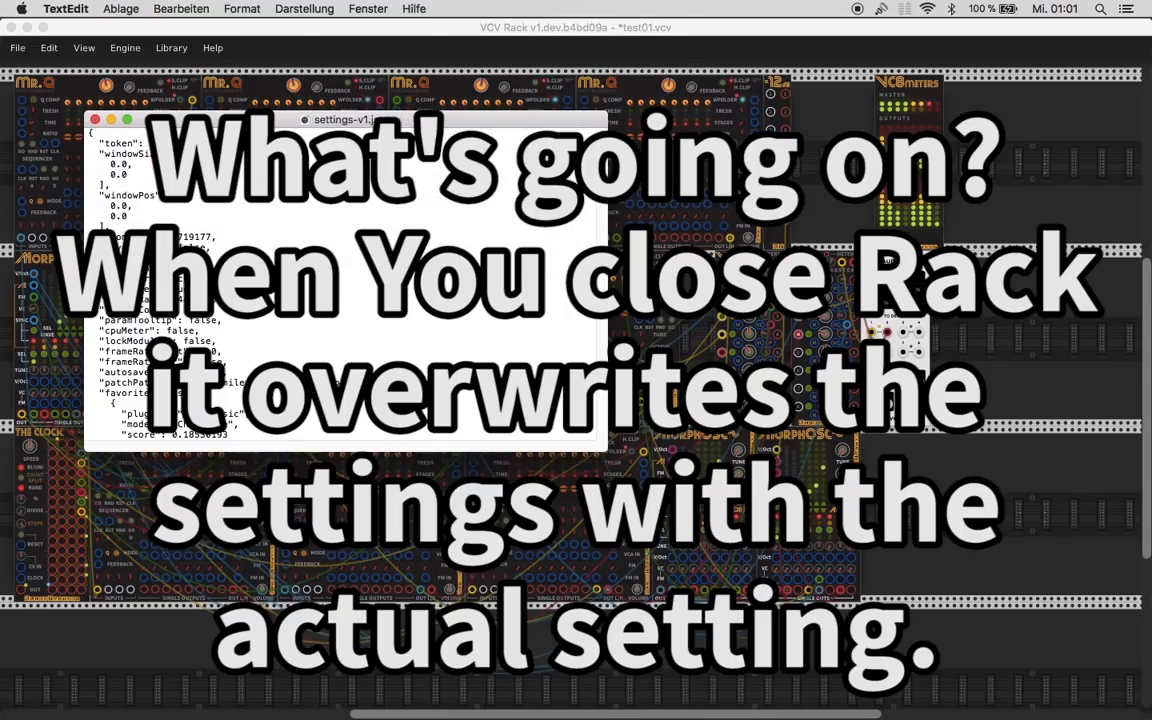